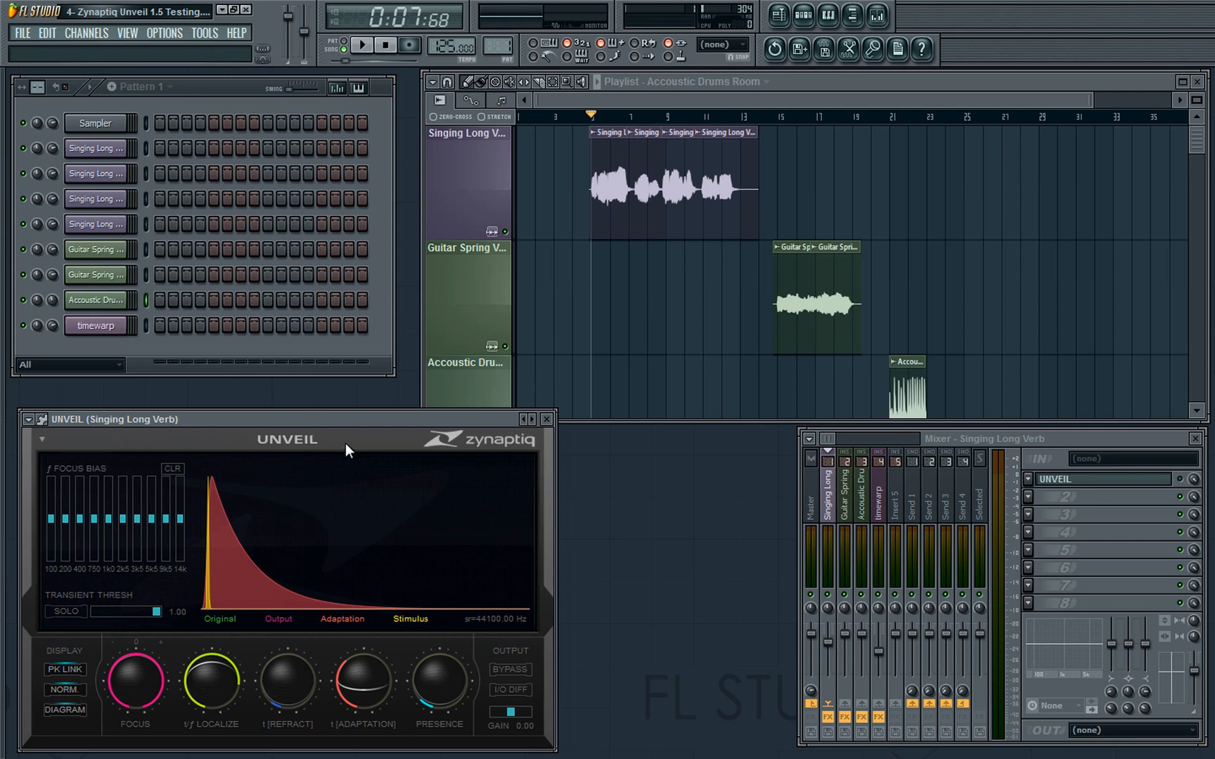
mouse_move(118, 654)
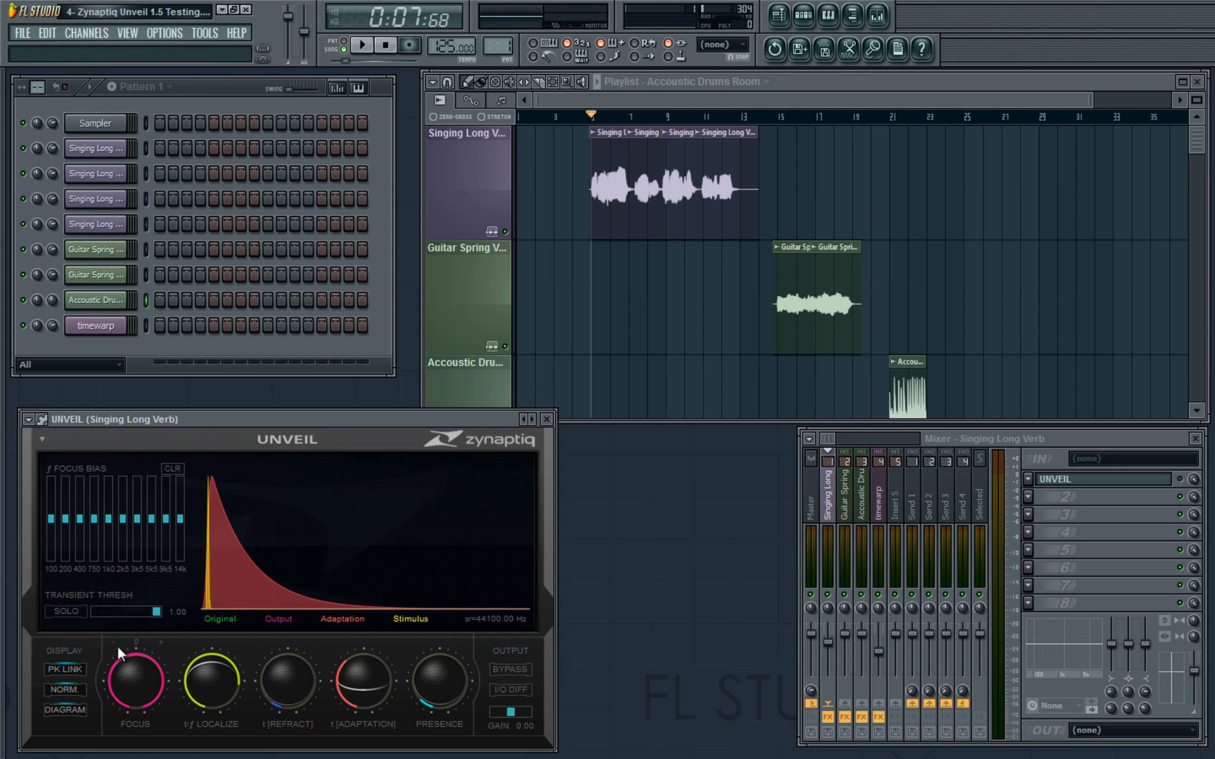
mouse_move(133, 678)
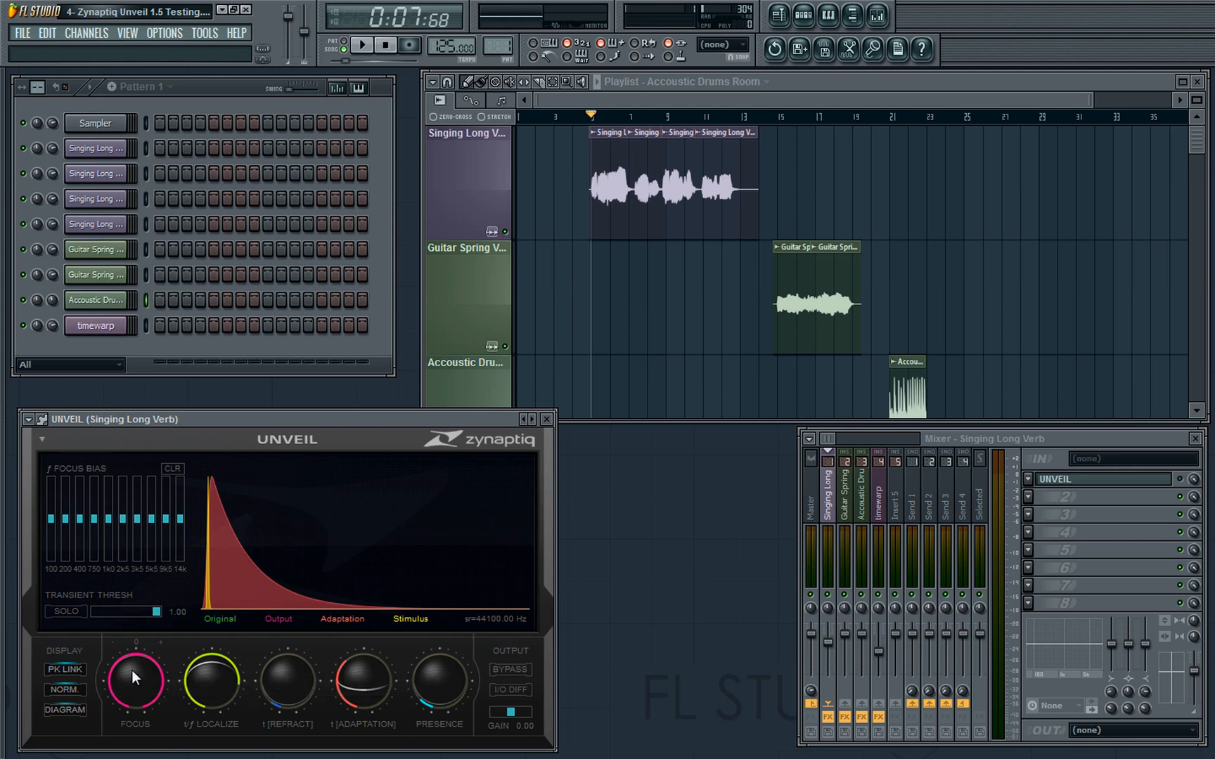
Sweep Unveil's Focus down to zero and back to full, then lower 1/f Localize to about 0.45
left_click_drag(133, 680, 134, 686)
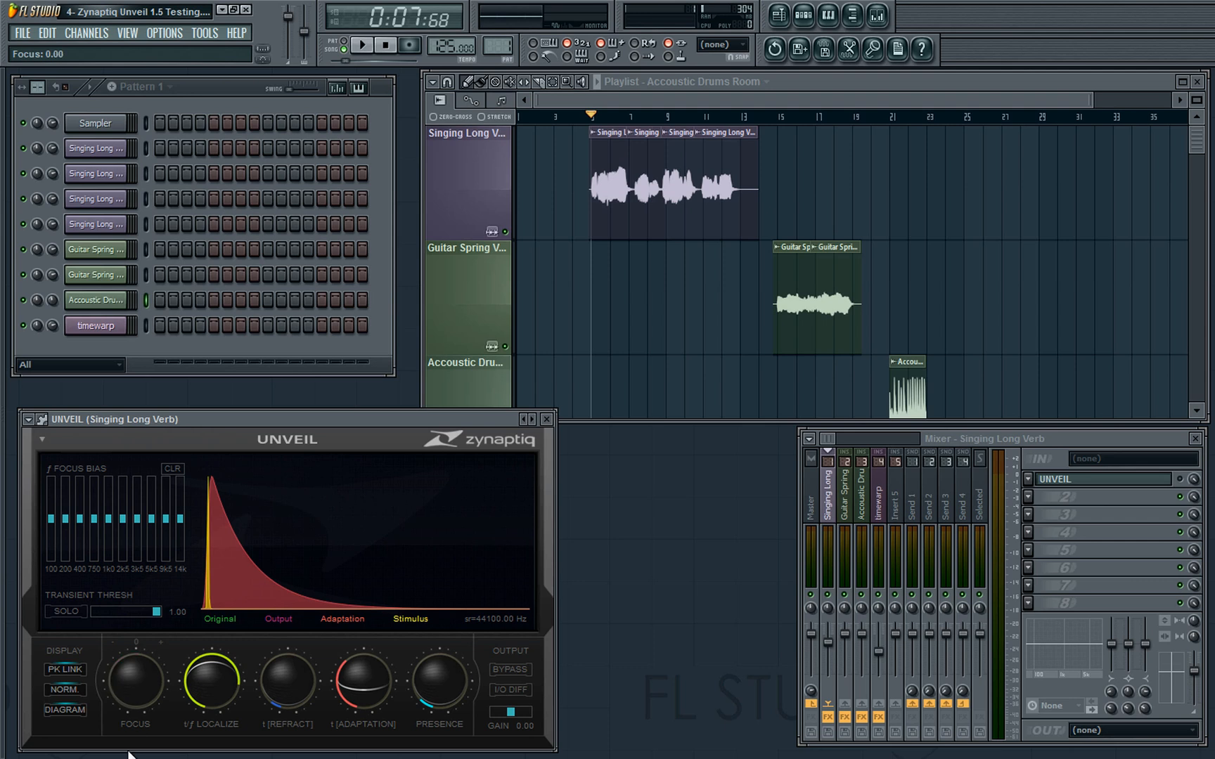
left_click_drag(134, 681, 134, 635)
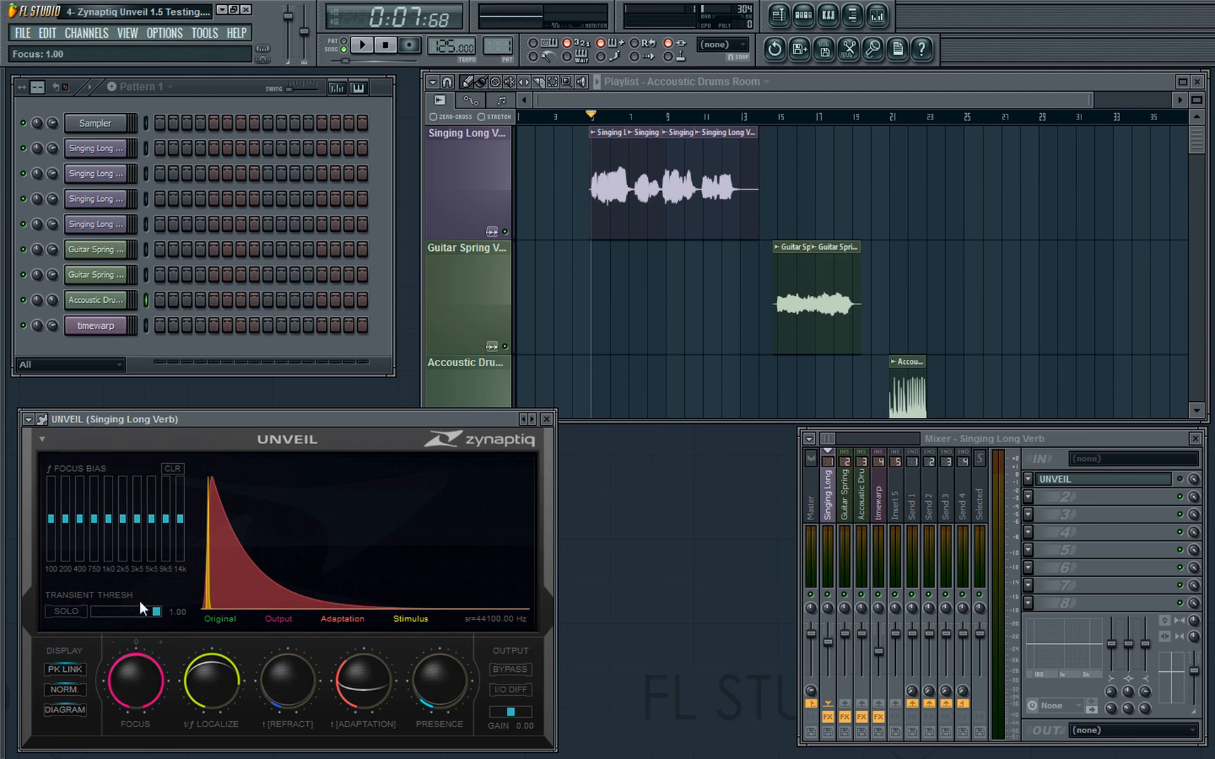
mouse_move(210, 686)
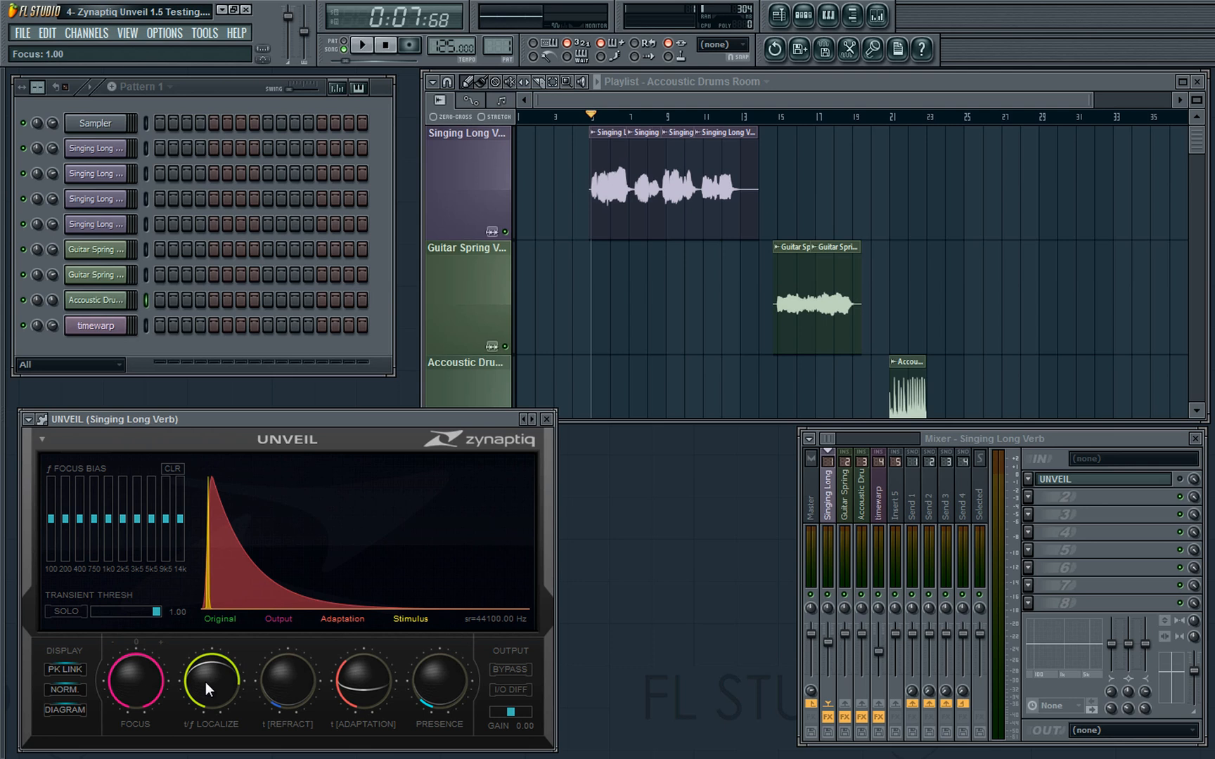
left_click_drag(210, 681, 209, 697)
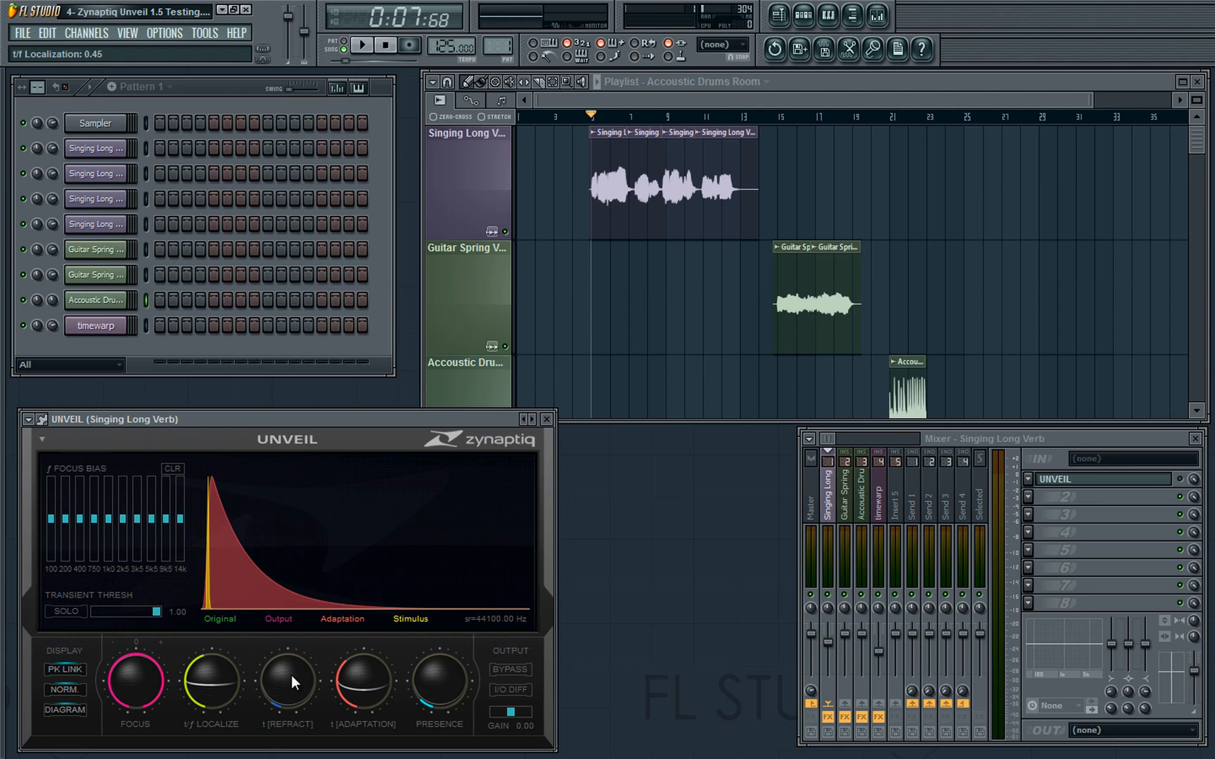
mouse_move(293, 679)
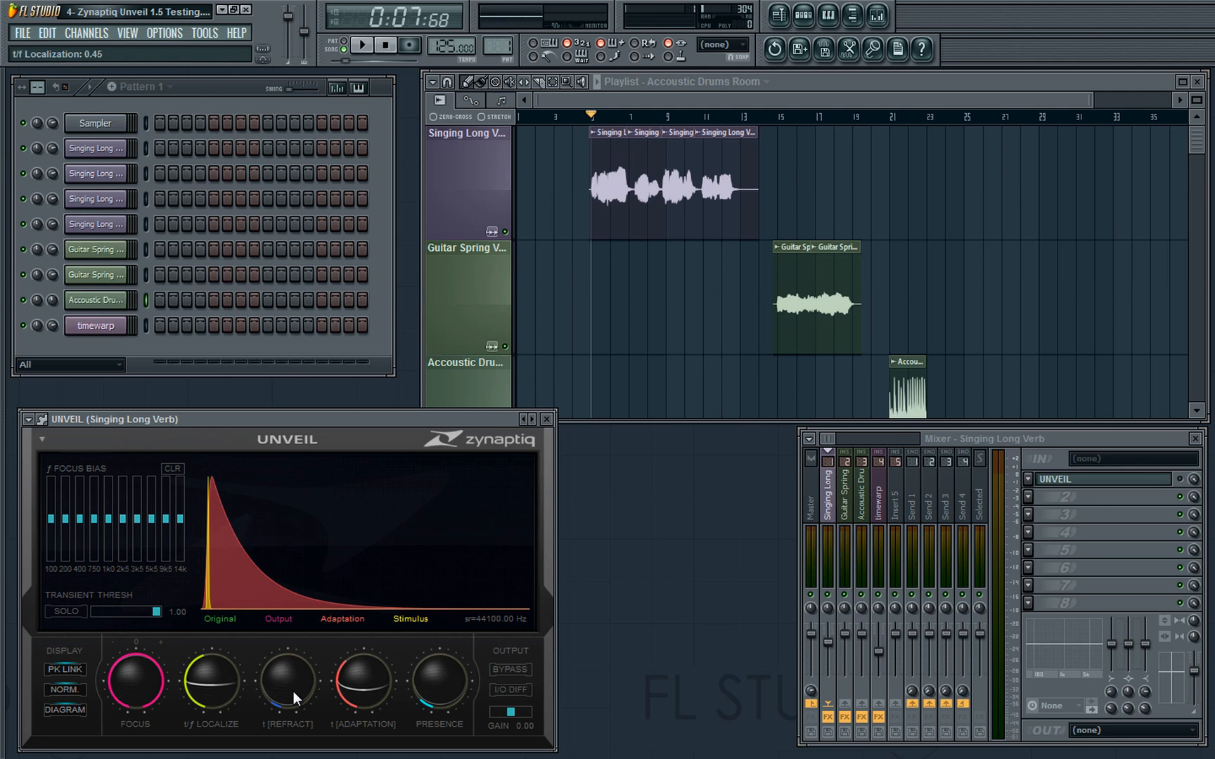
mouse_move(350, 695)
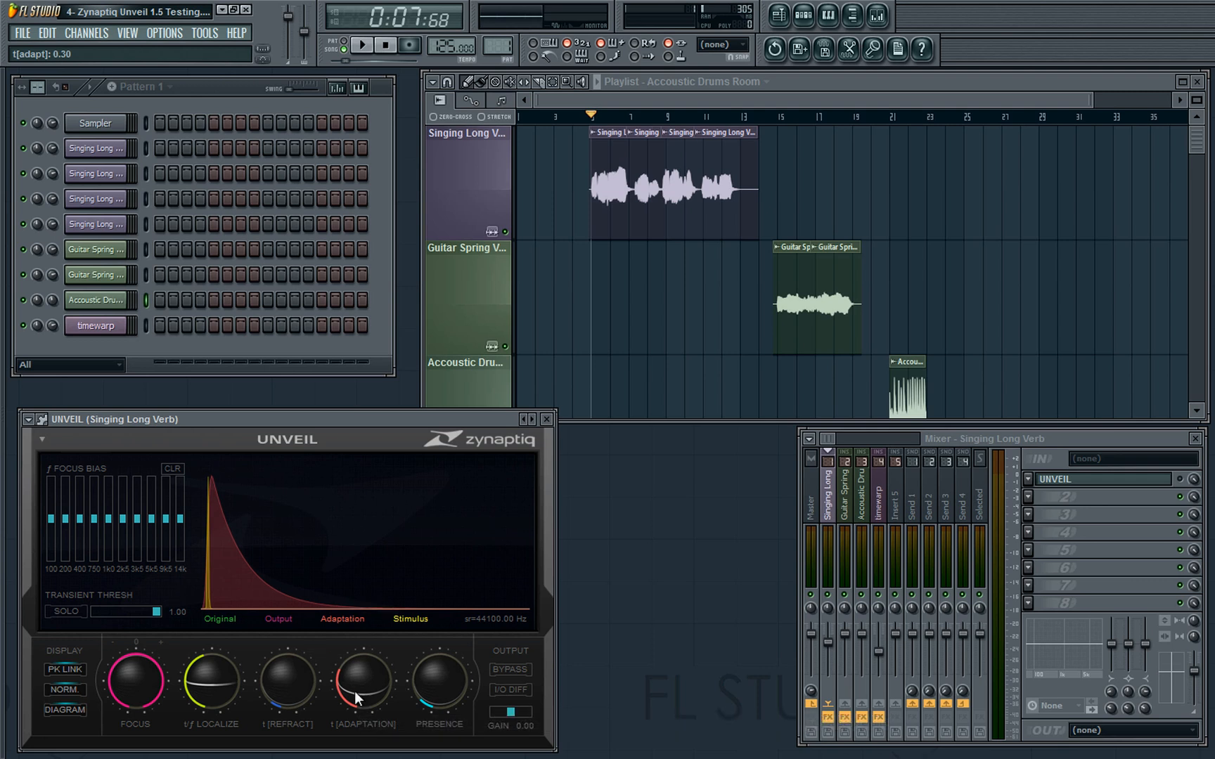
left_click_drag(363, 681, 363, 620)
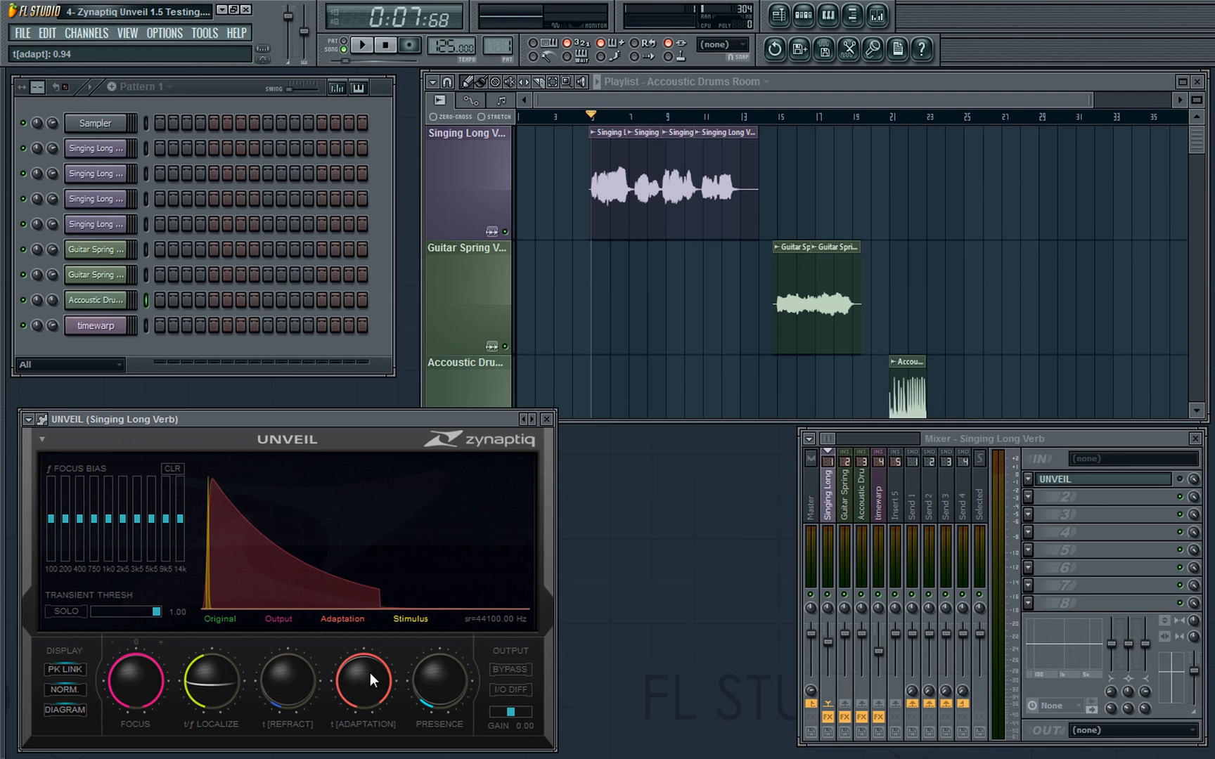
mouse_move(362, 686)
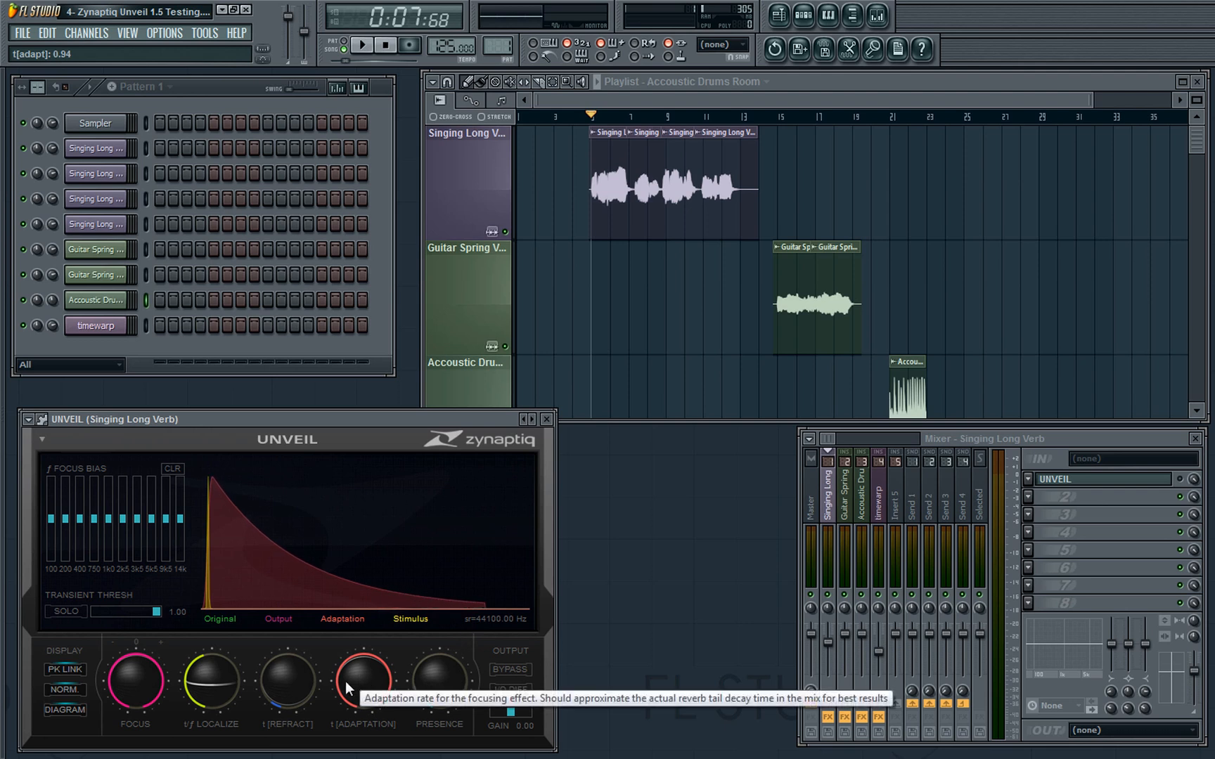
left_click_drag(363, 680, 362, 693)
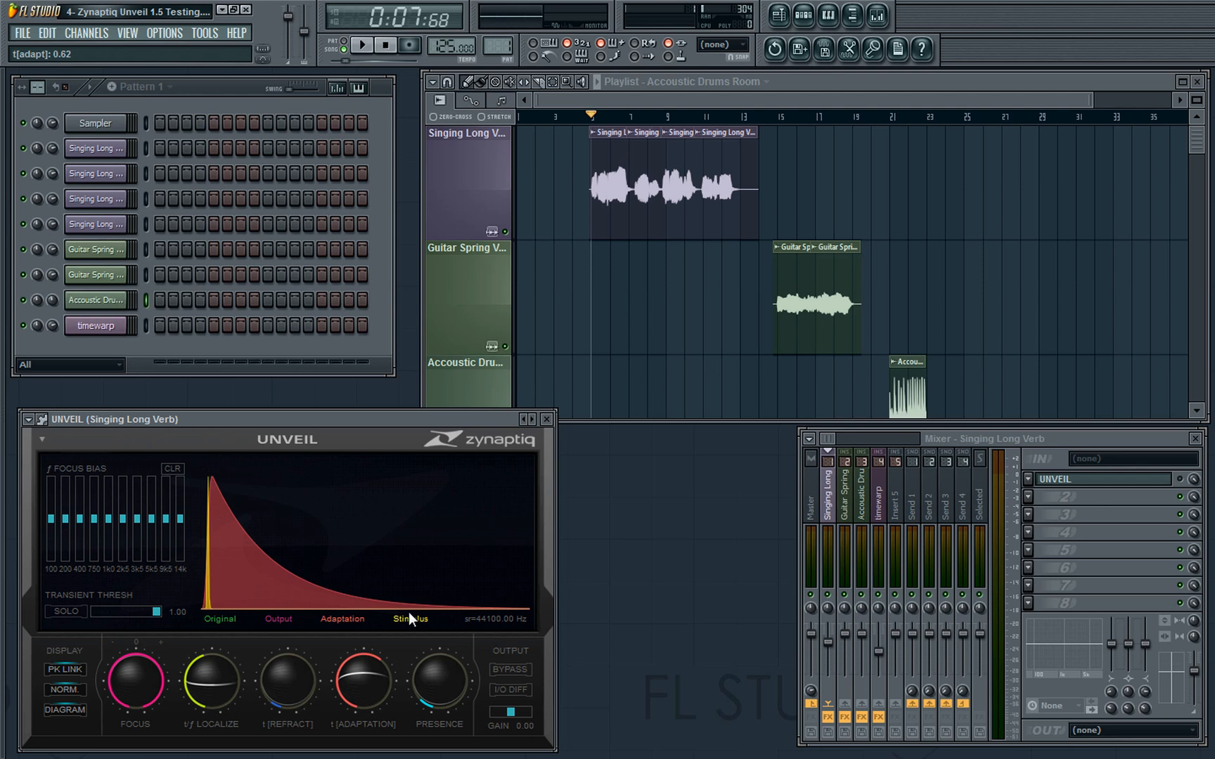
left_click_drag(362, 680, 362, 688)
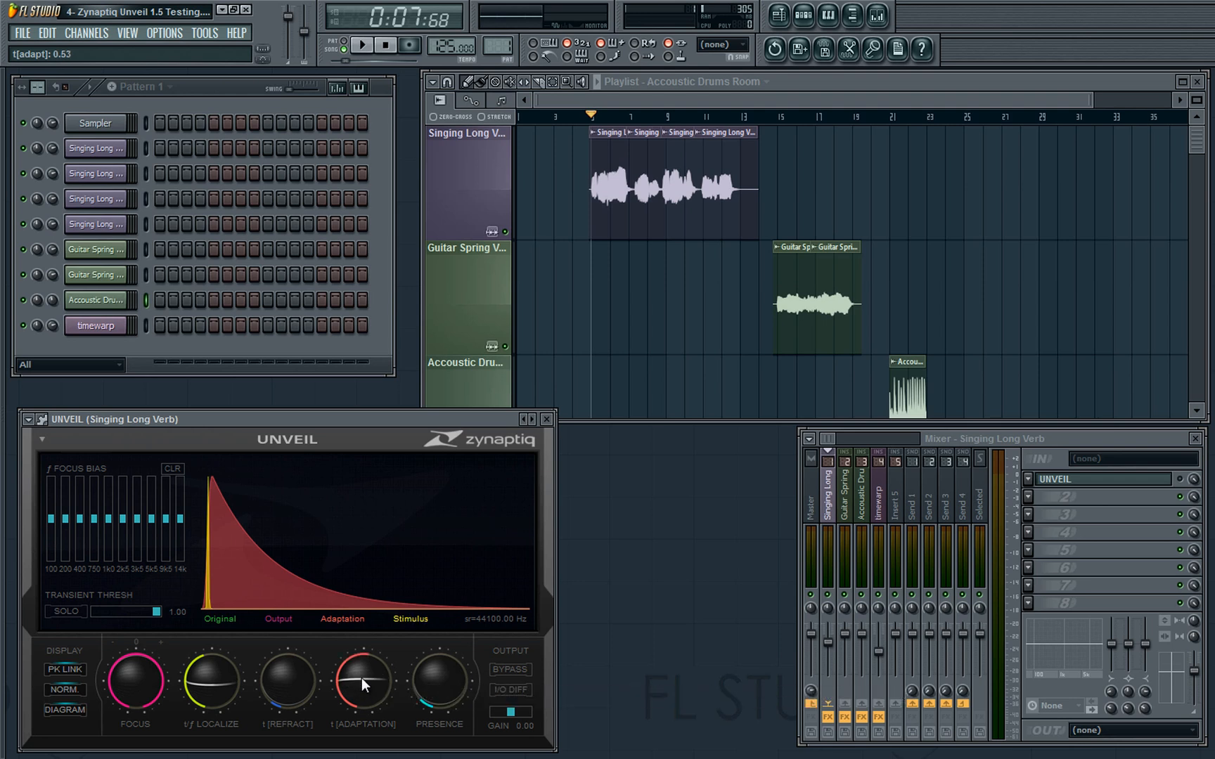
left_click_drag(364, 677, 364, 702)
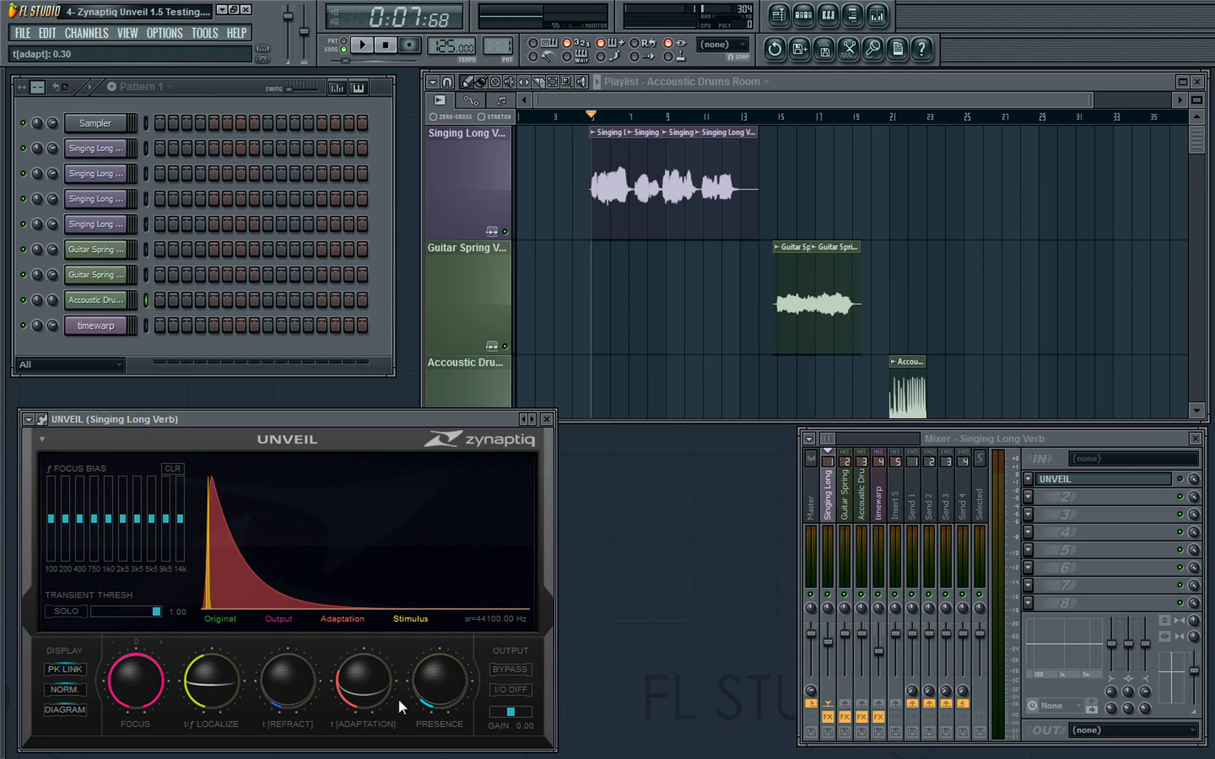
mouse_move(437, 702)
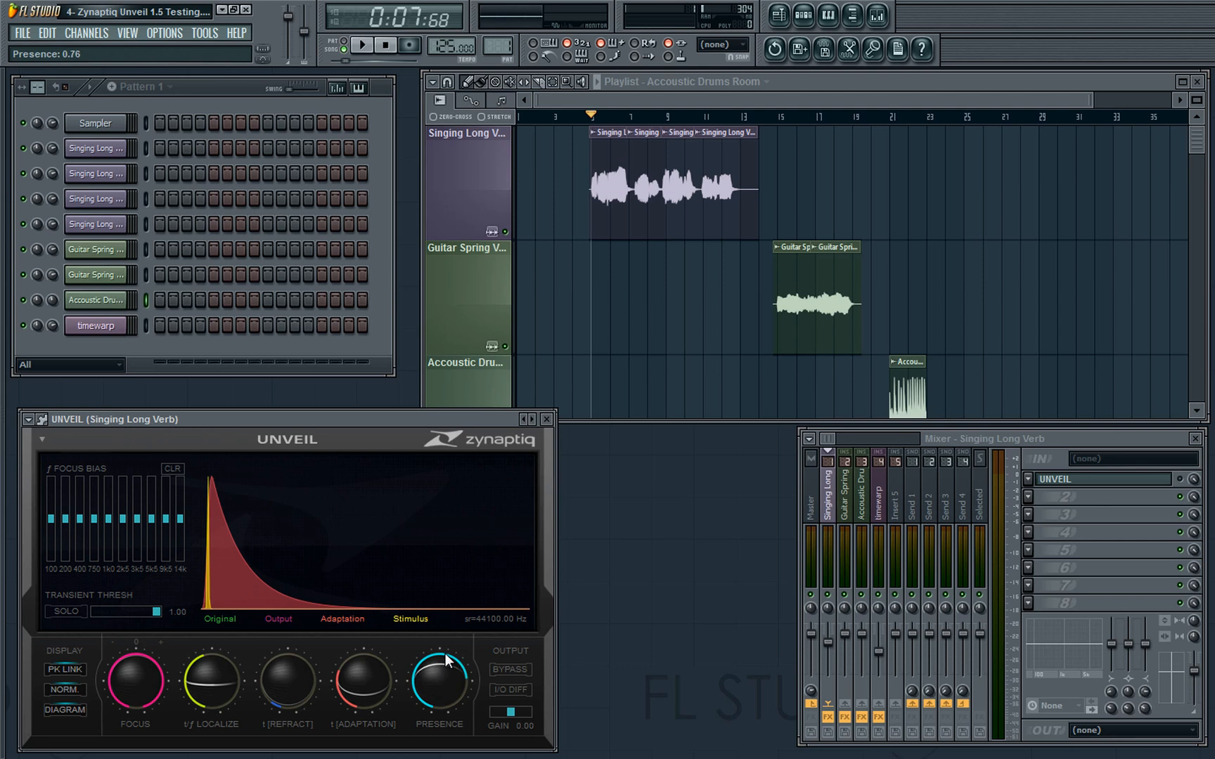
mouse_move(441, 662)
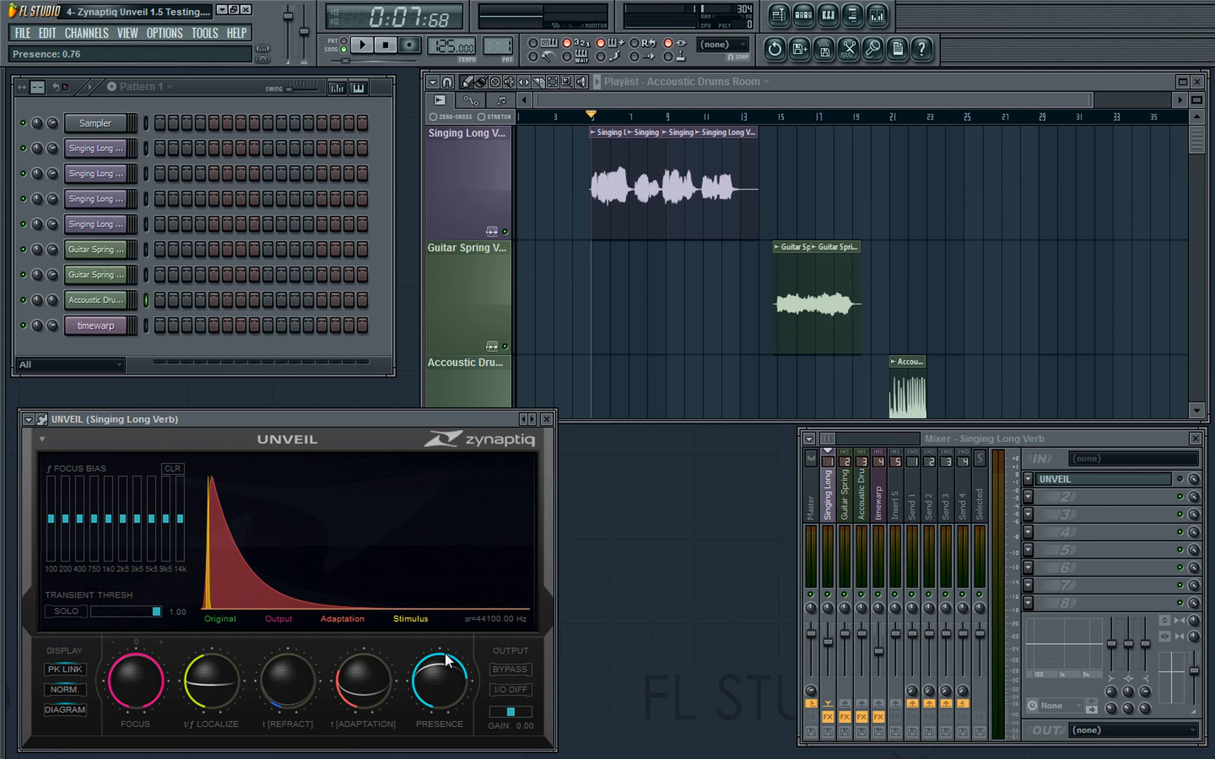
Lower Unveil's Presence from 0.76 through about half down to nearly zero
left_click_drag(438, 678, 450, 698)
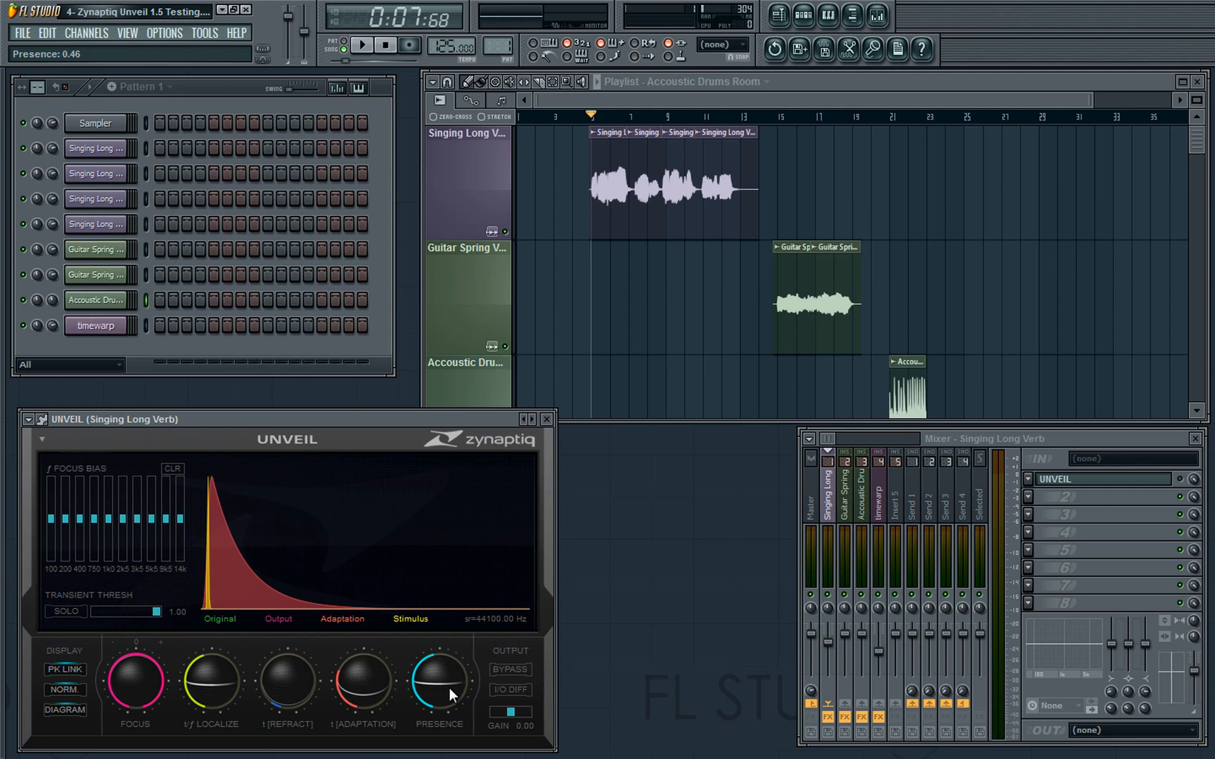
left_click_drag(438, 678, 430, 702)
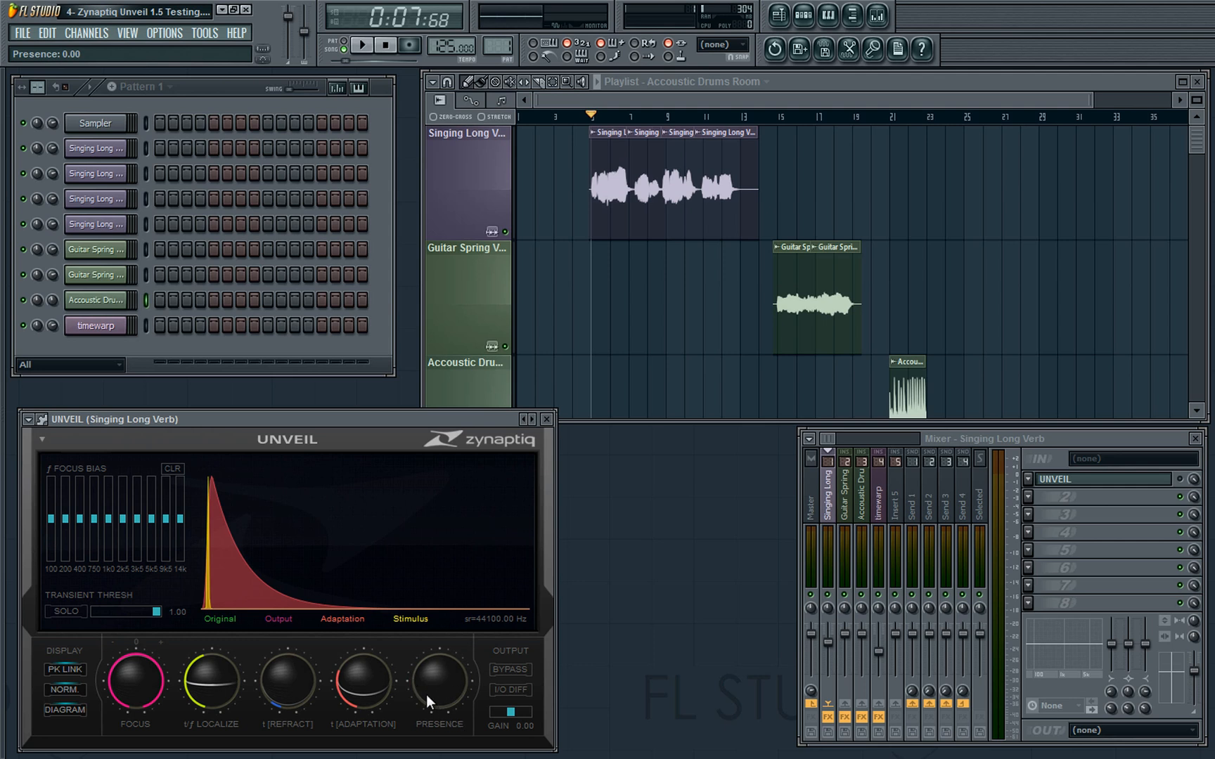
mouse_move(472, 697)
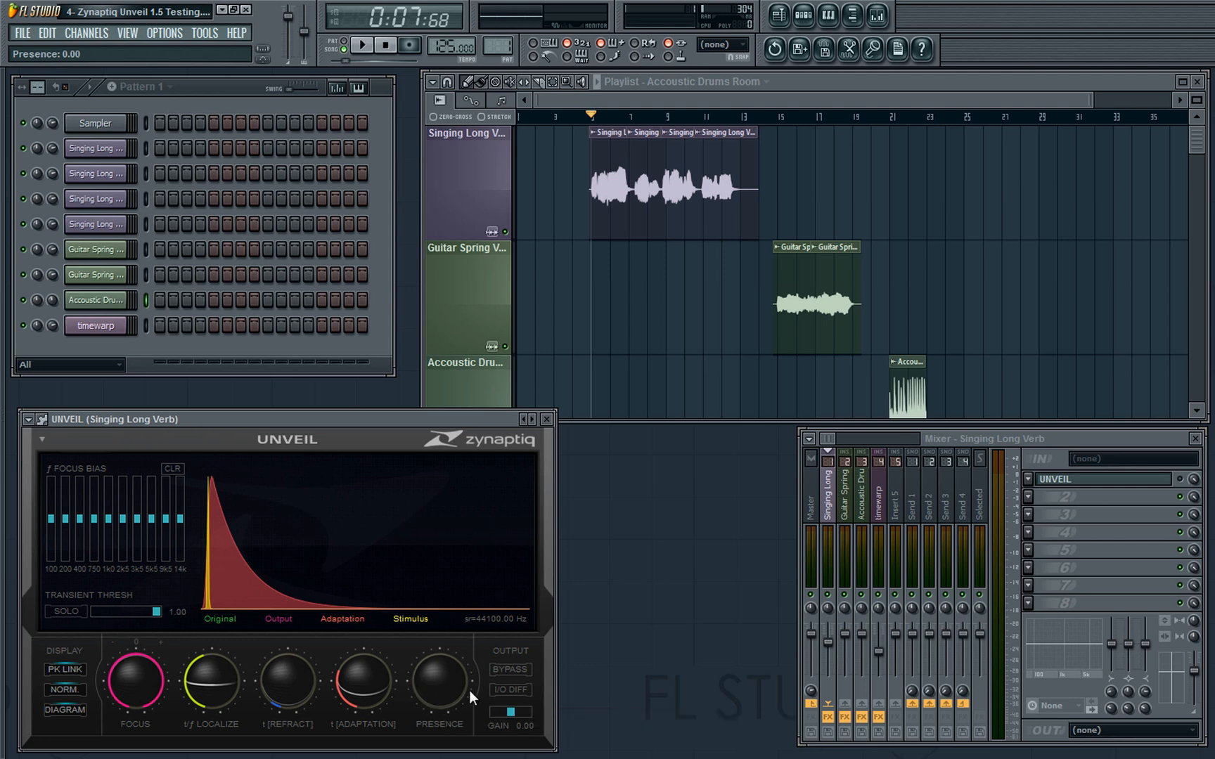
mouse_move(413, 704)
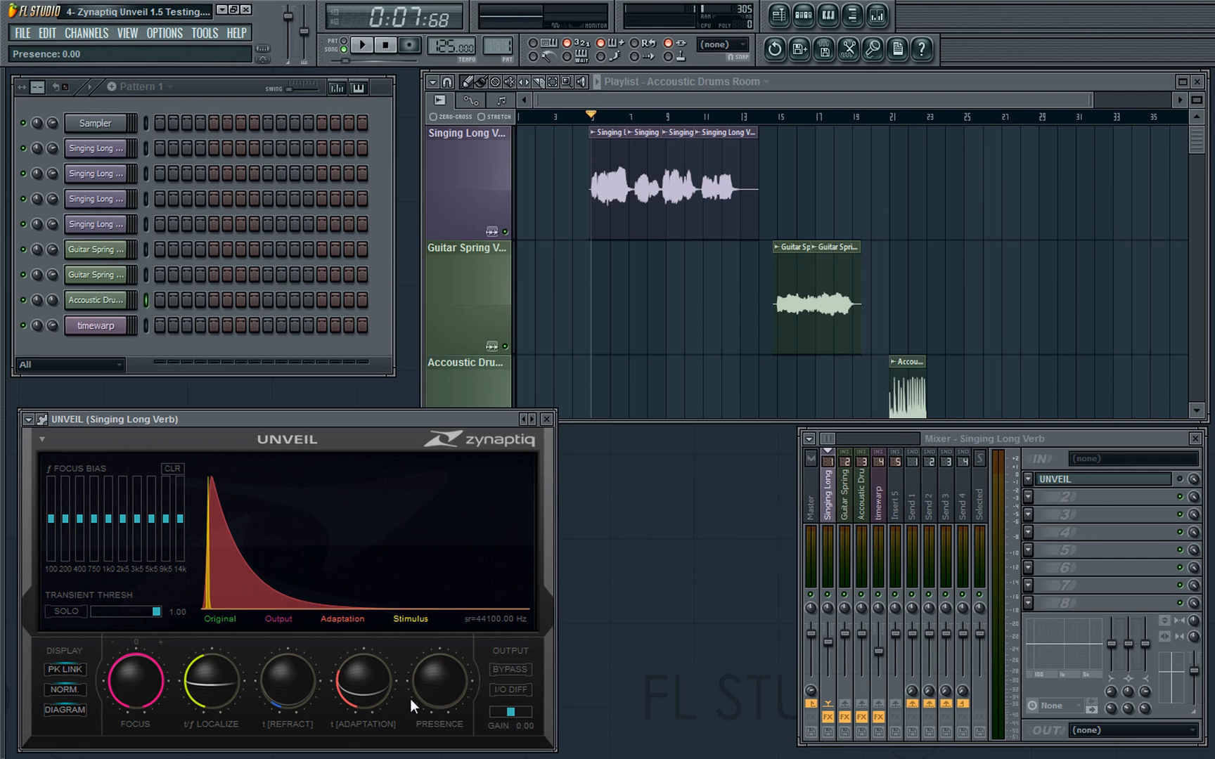
mouse_move(437, 692)
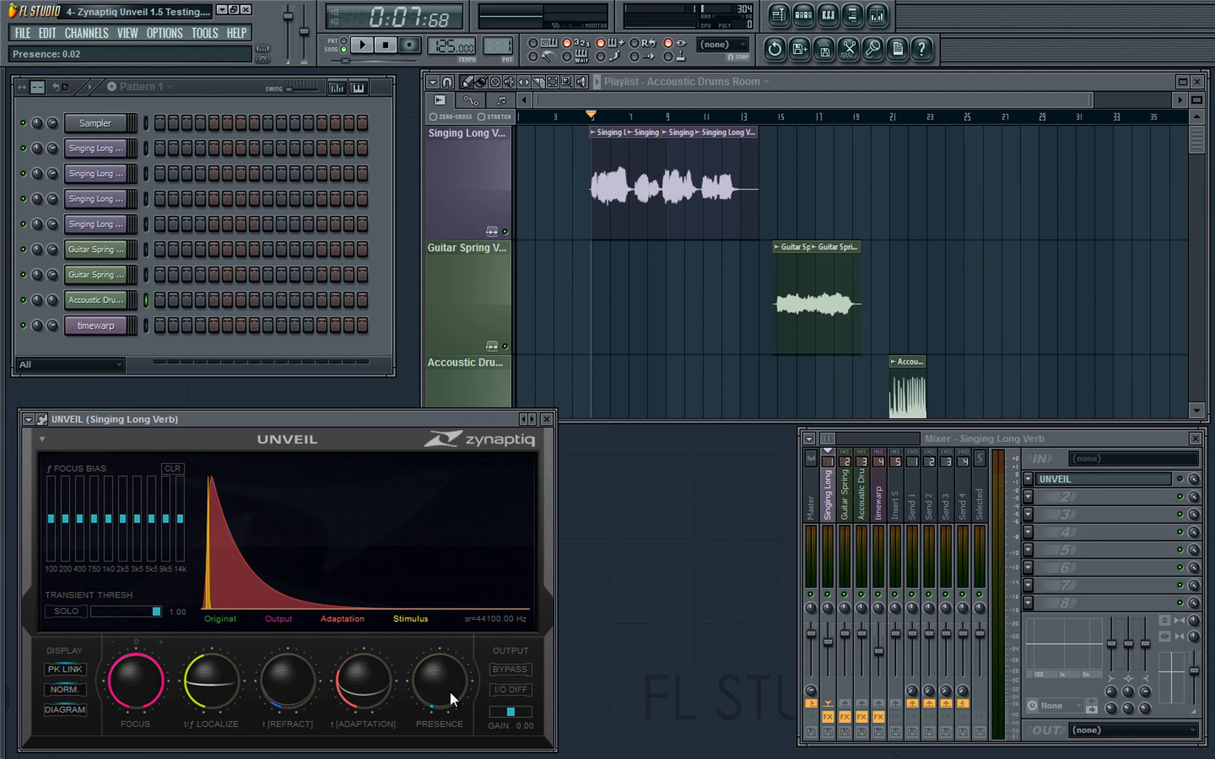
mouse_move(114, 640)
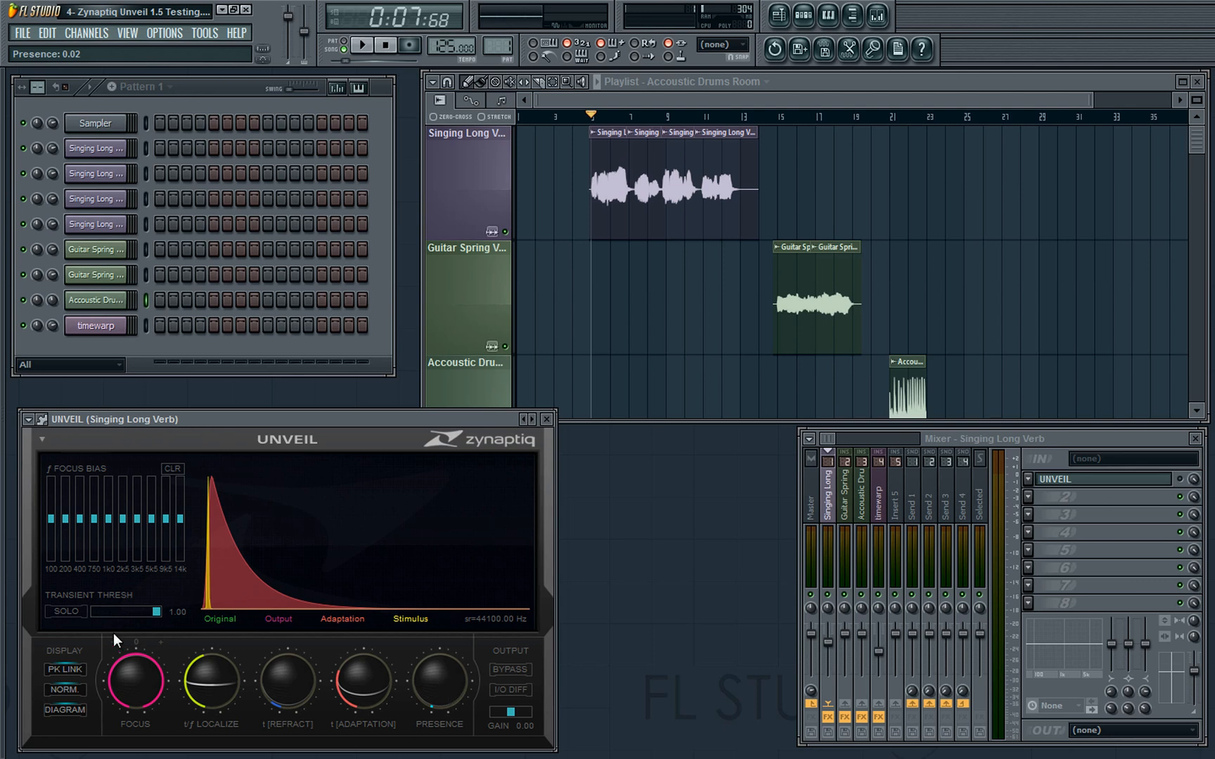
mouse_move(191, 543)
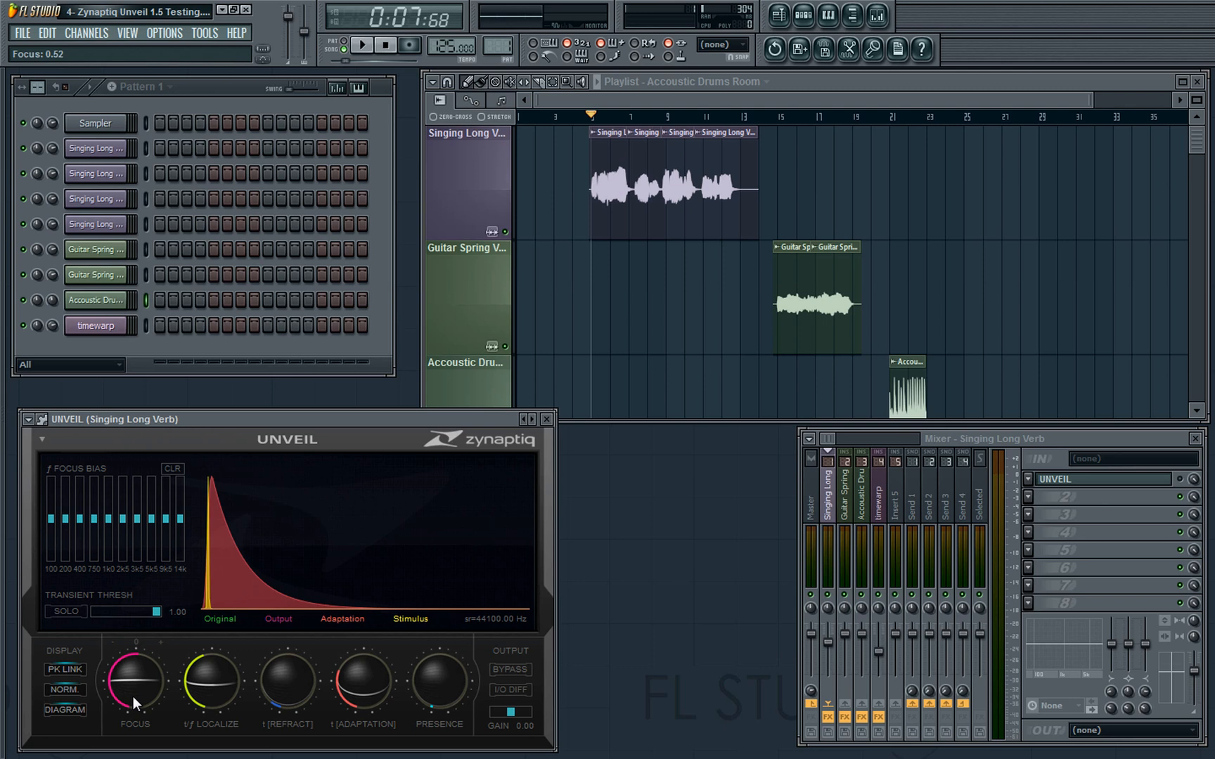
mouse_move(138, 692)
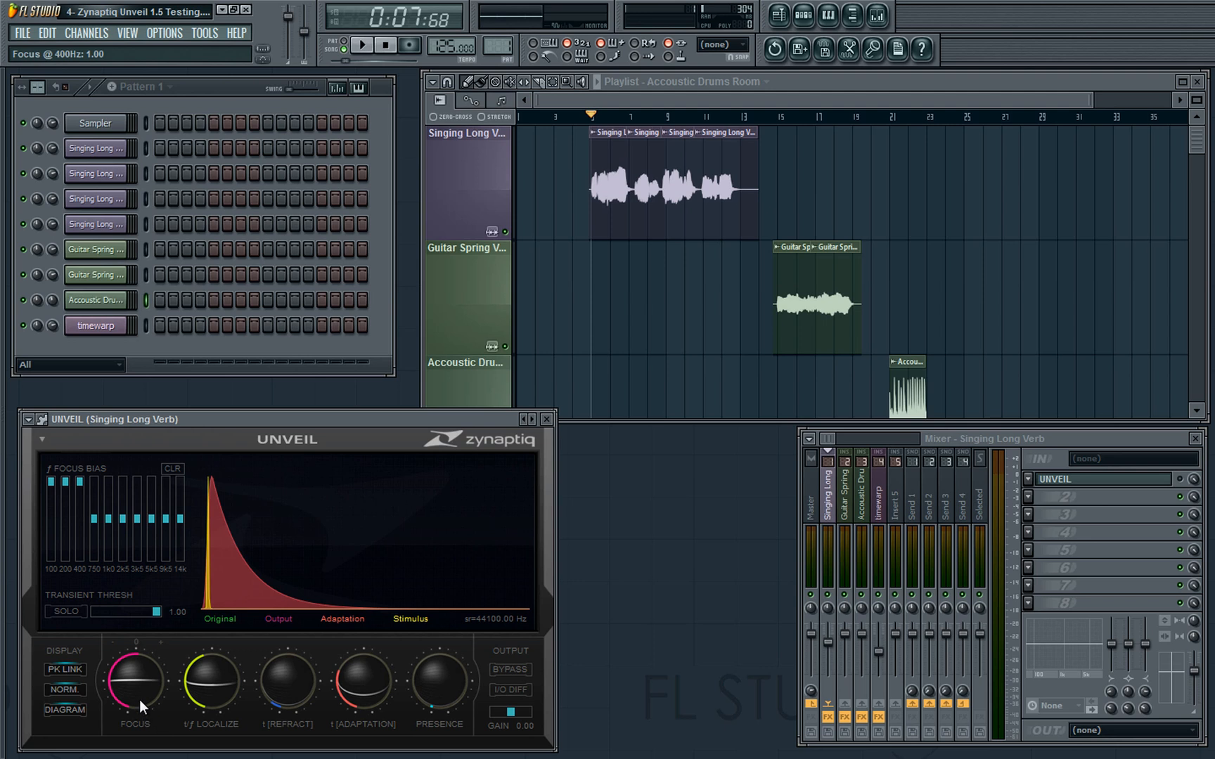
Flatten the low-frequency Focus Bias to neutral, then boost the bands around 3500 Hz and above
left_click_drag(52, 480, 52, 549)
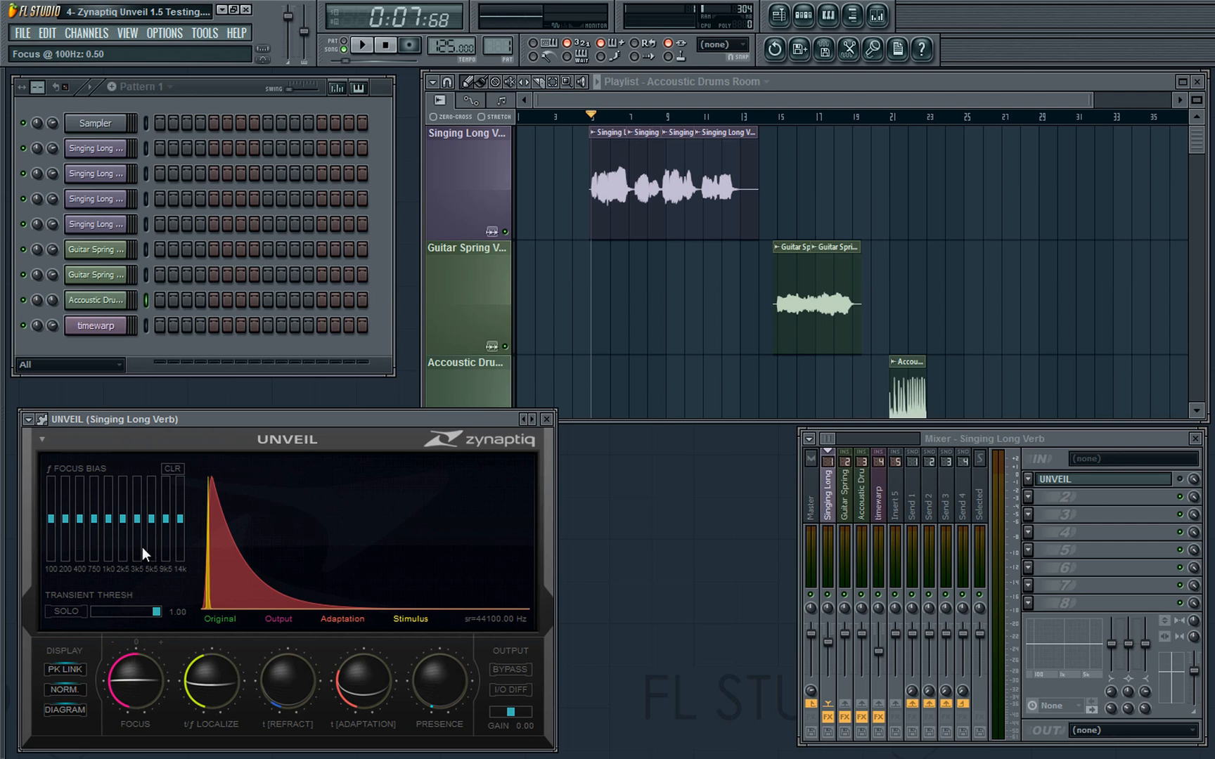
left_click_drag(142, 538, 135, 480)
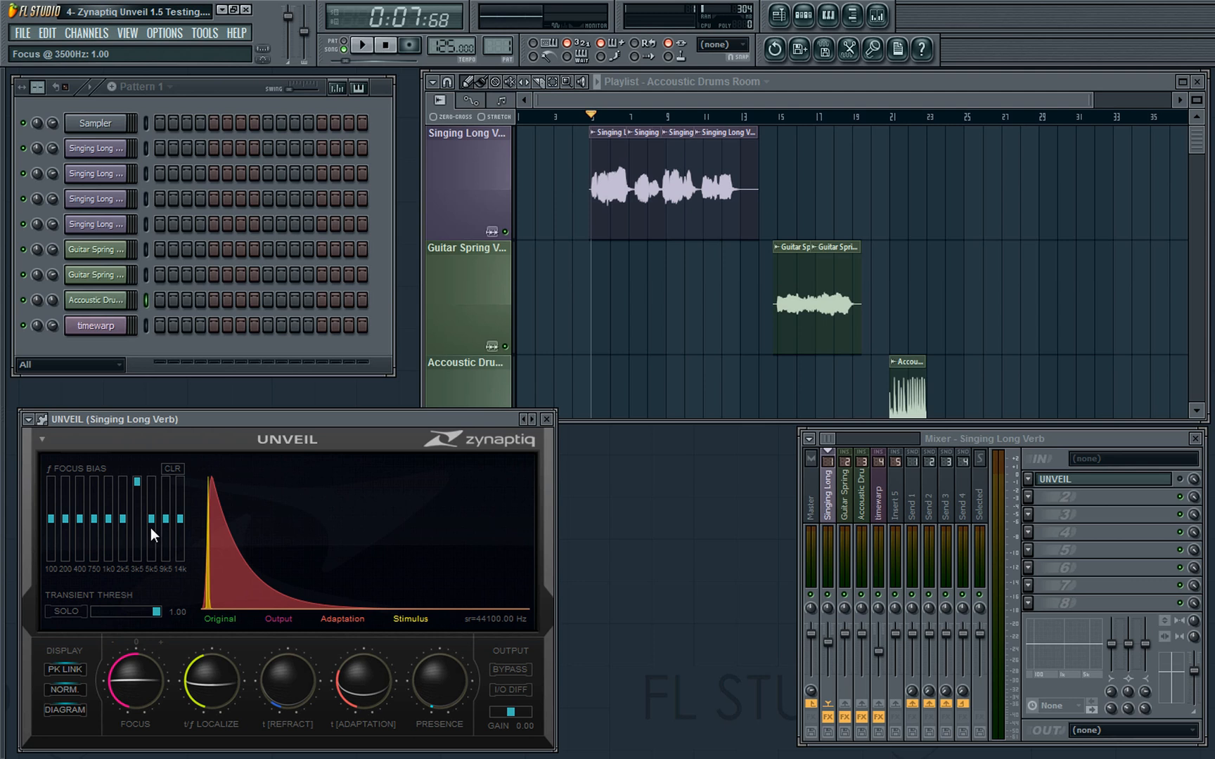
left_click_drag(153, 534, 155, 504)
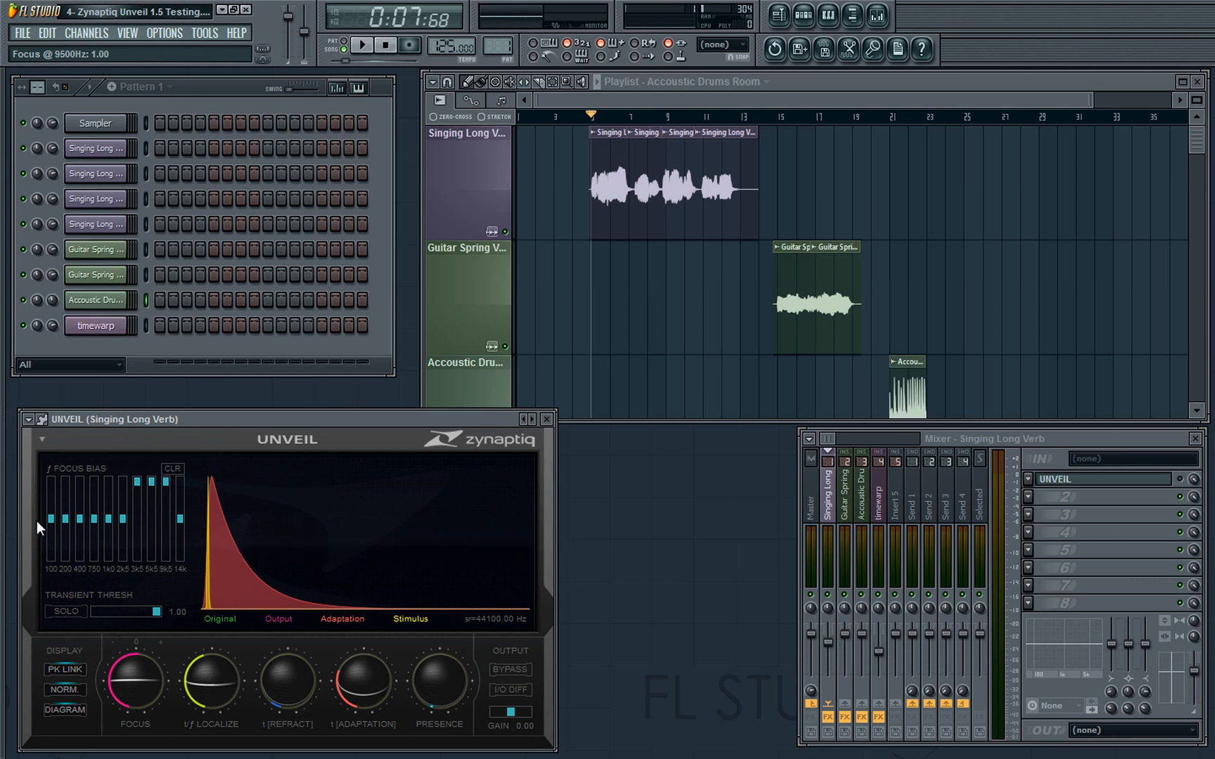
mouse_move(141, 577)
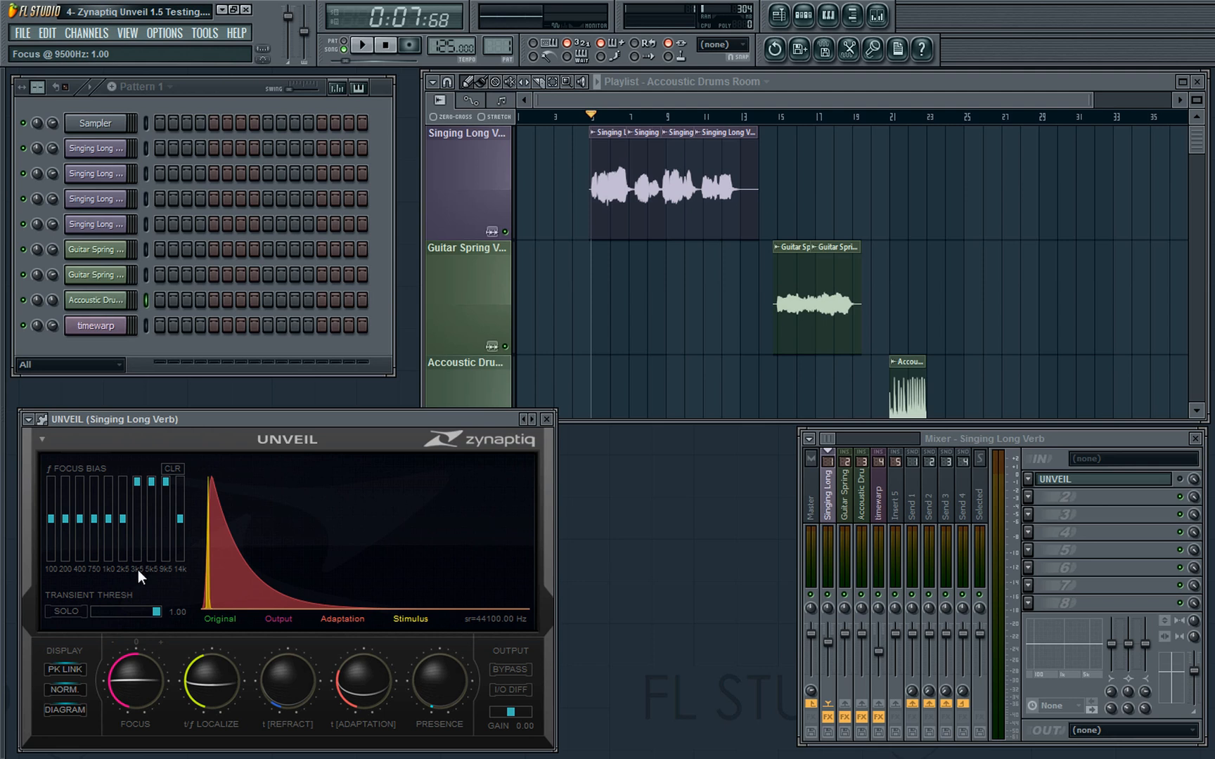
mouse_move(170, 579)
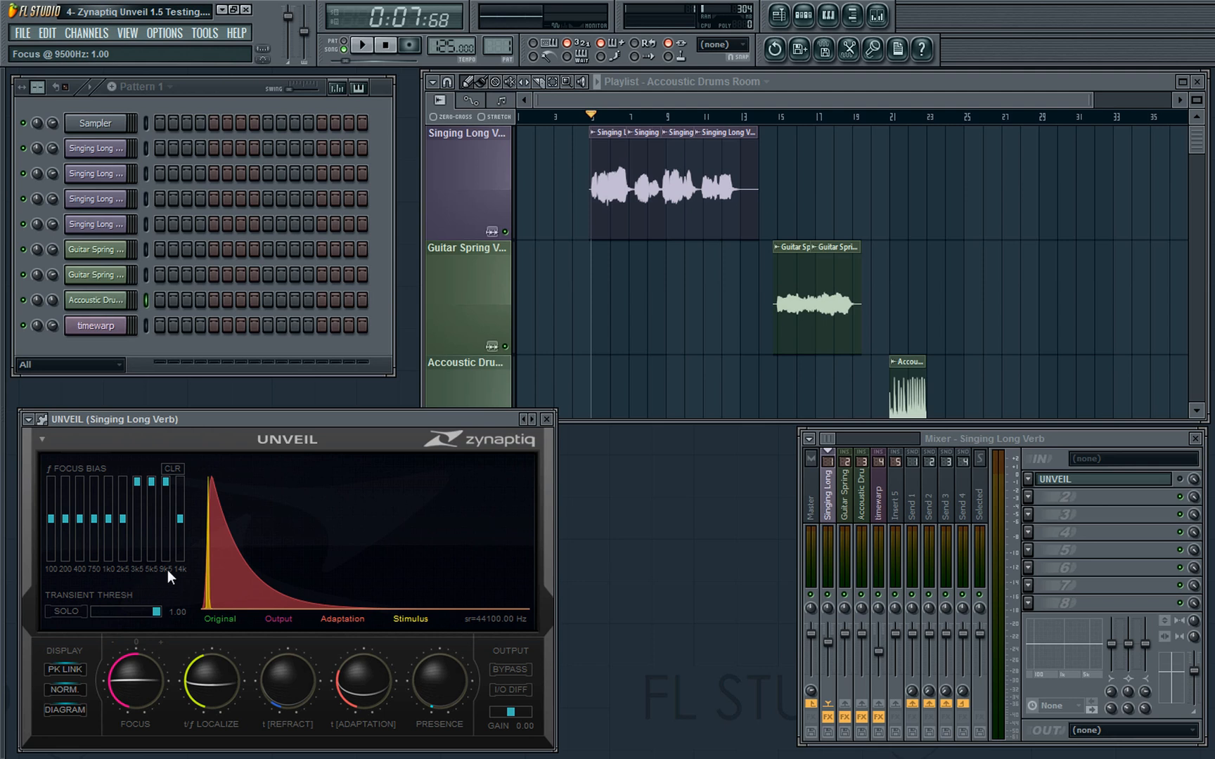
mouse_move(35, 527)
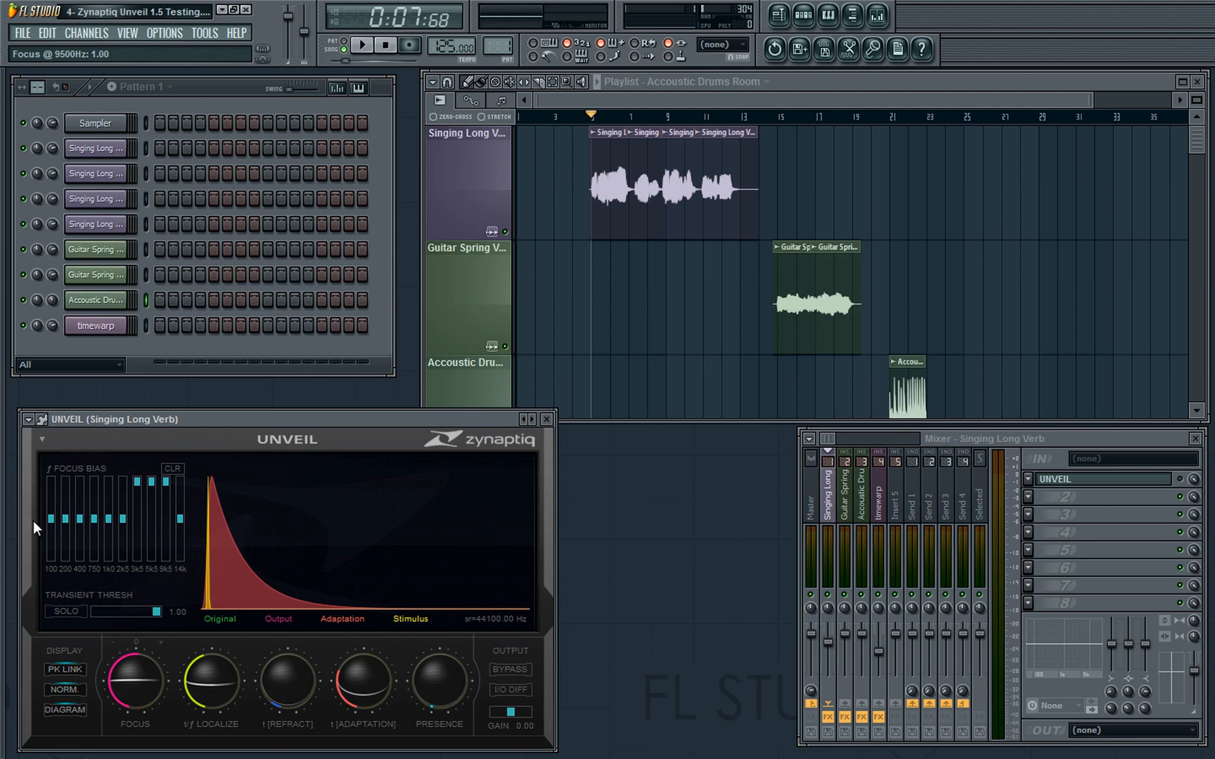
mouse_move(204, 521)
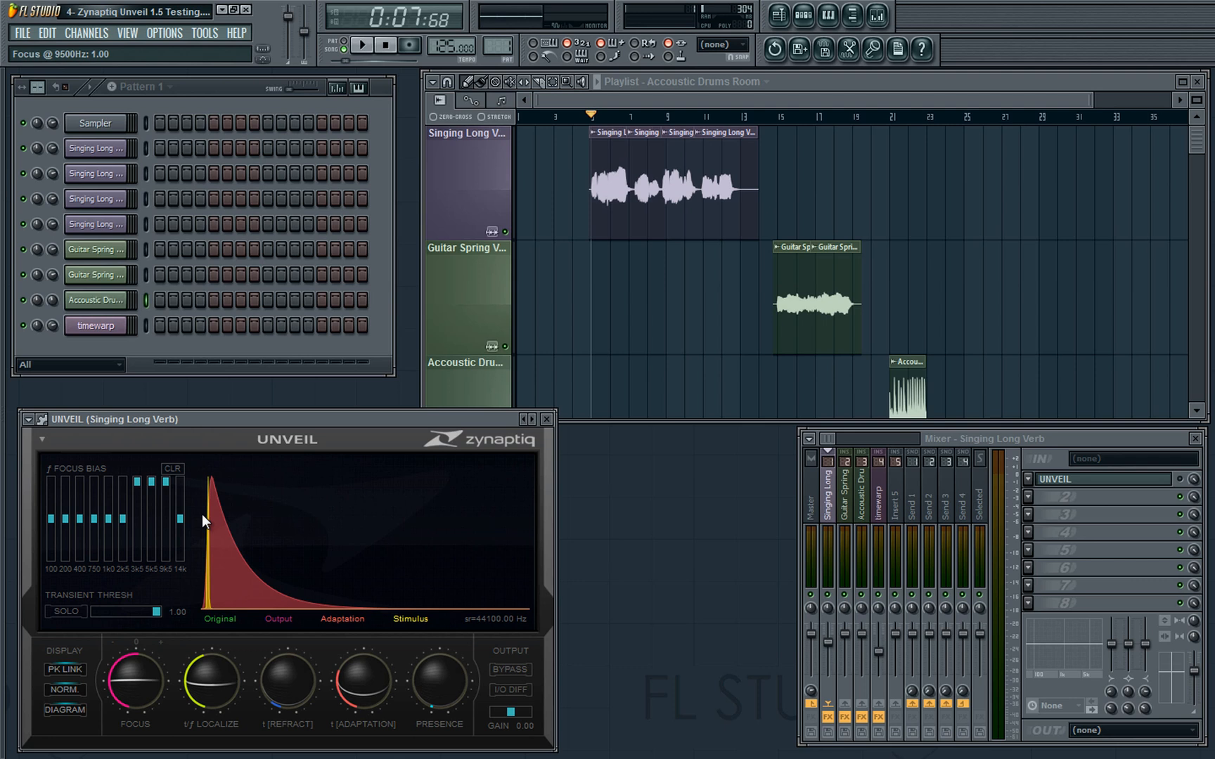
mouse_move(214, 526)
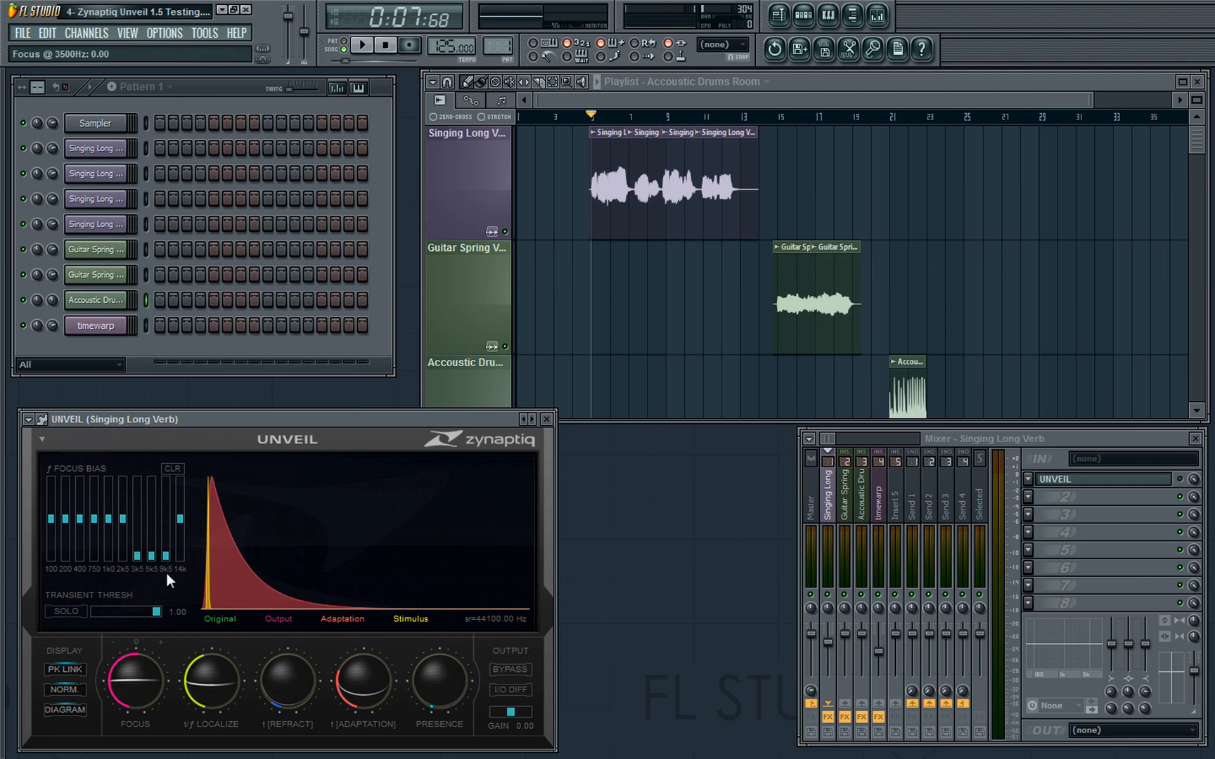
mouse_move(135, 682)
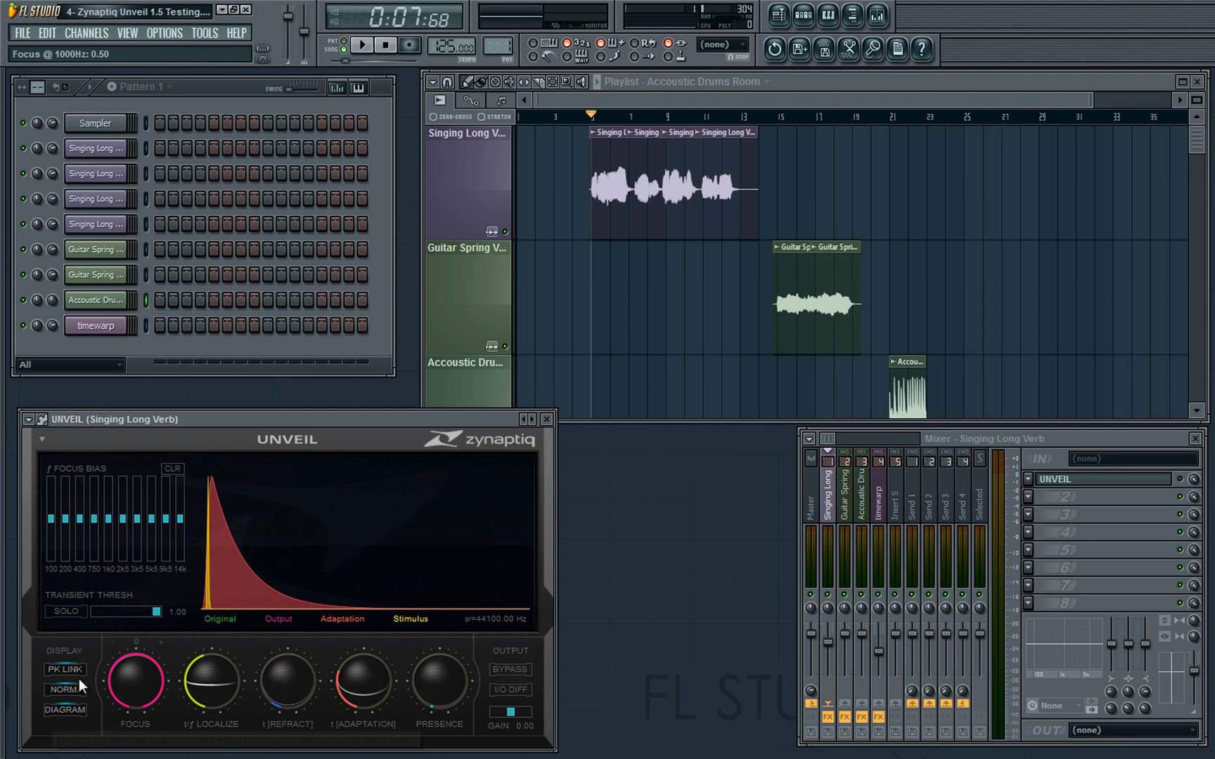
mouse_move(65, 669)
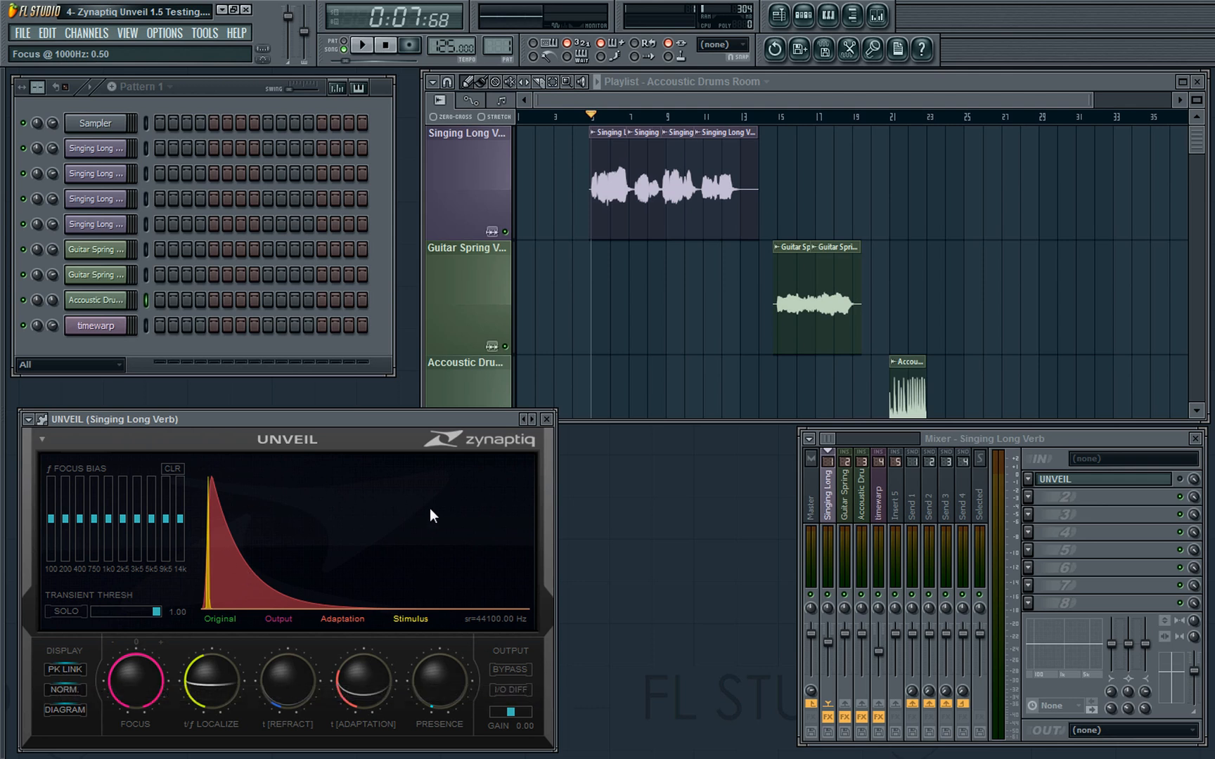
mouse_move(363, 553)
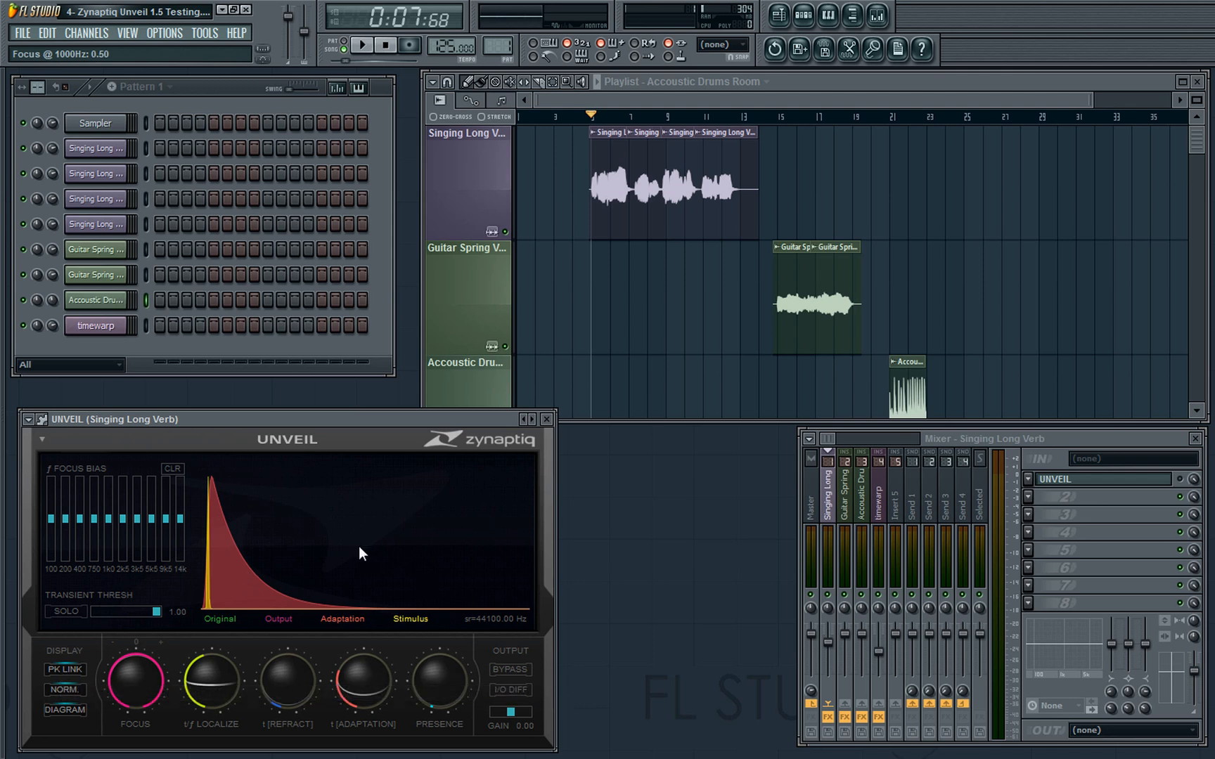
mouse_move(522, 553)
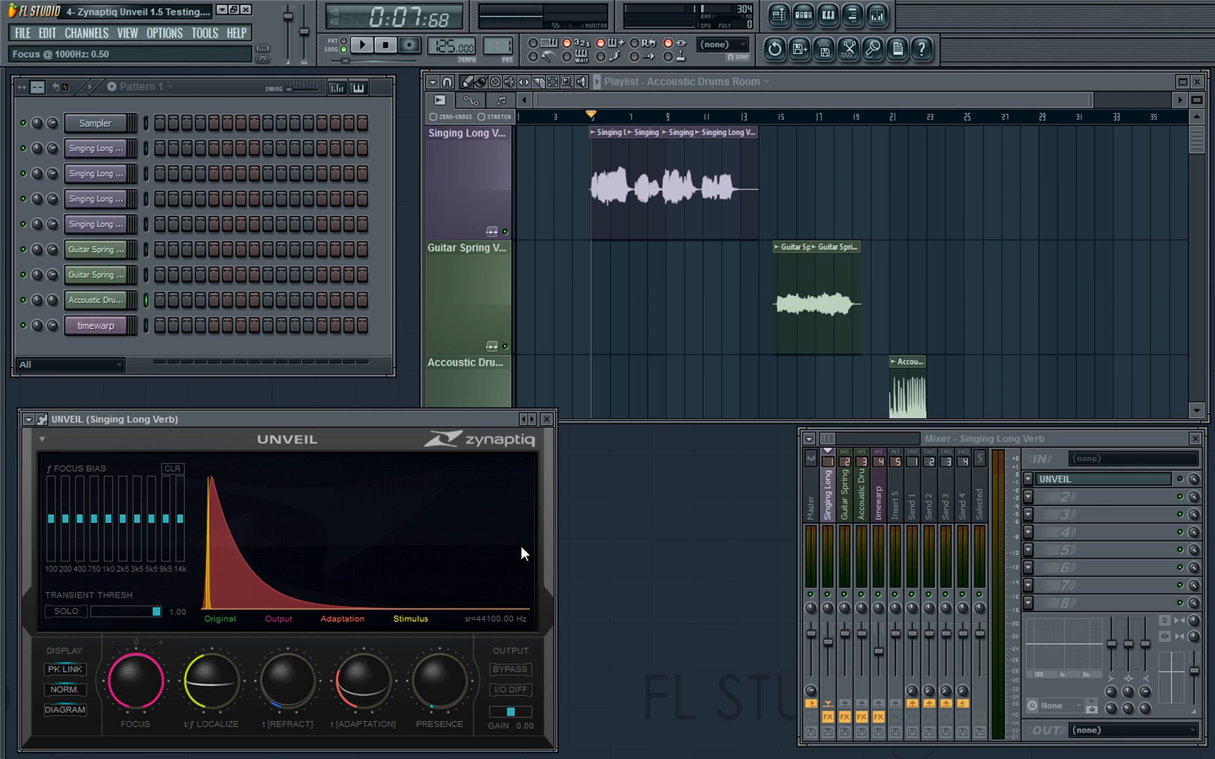
mouse_move(301, 604)
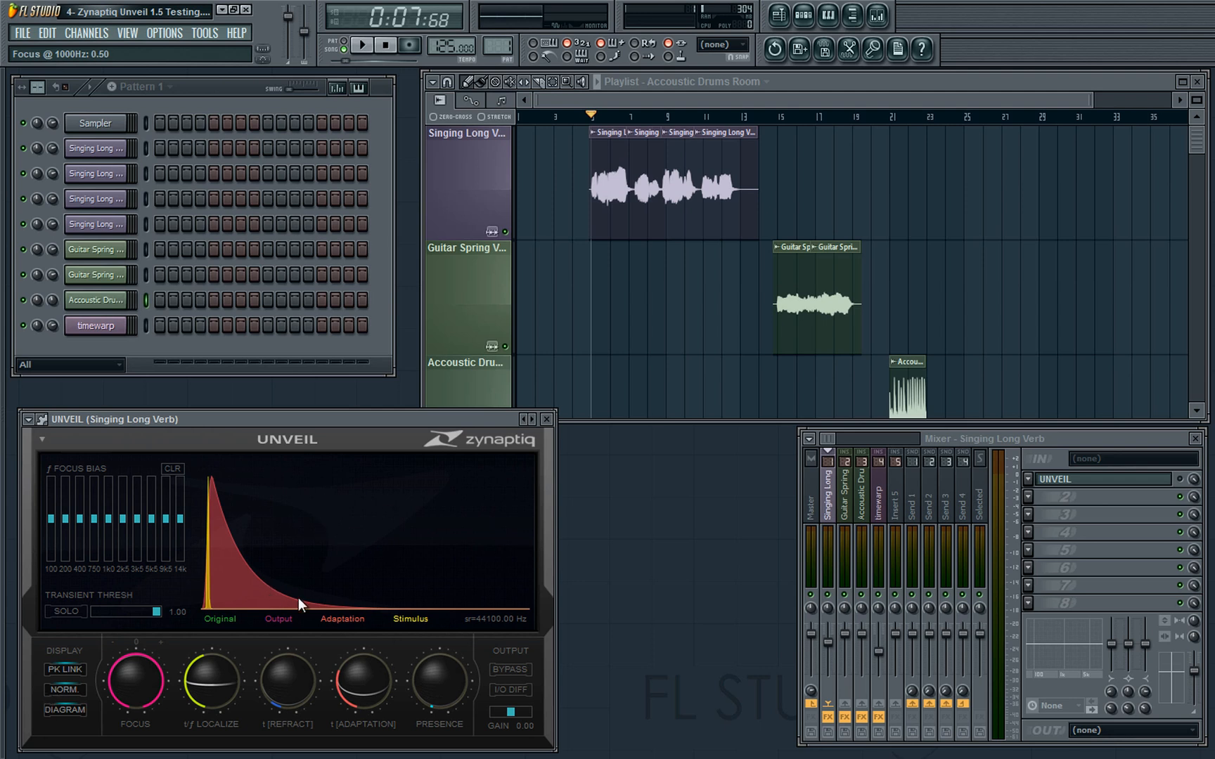
mouse_move(388, 597)
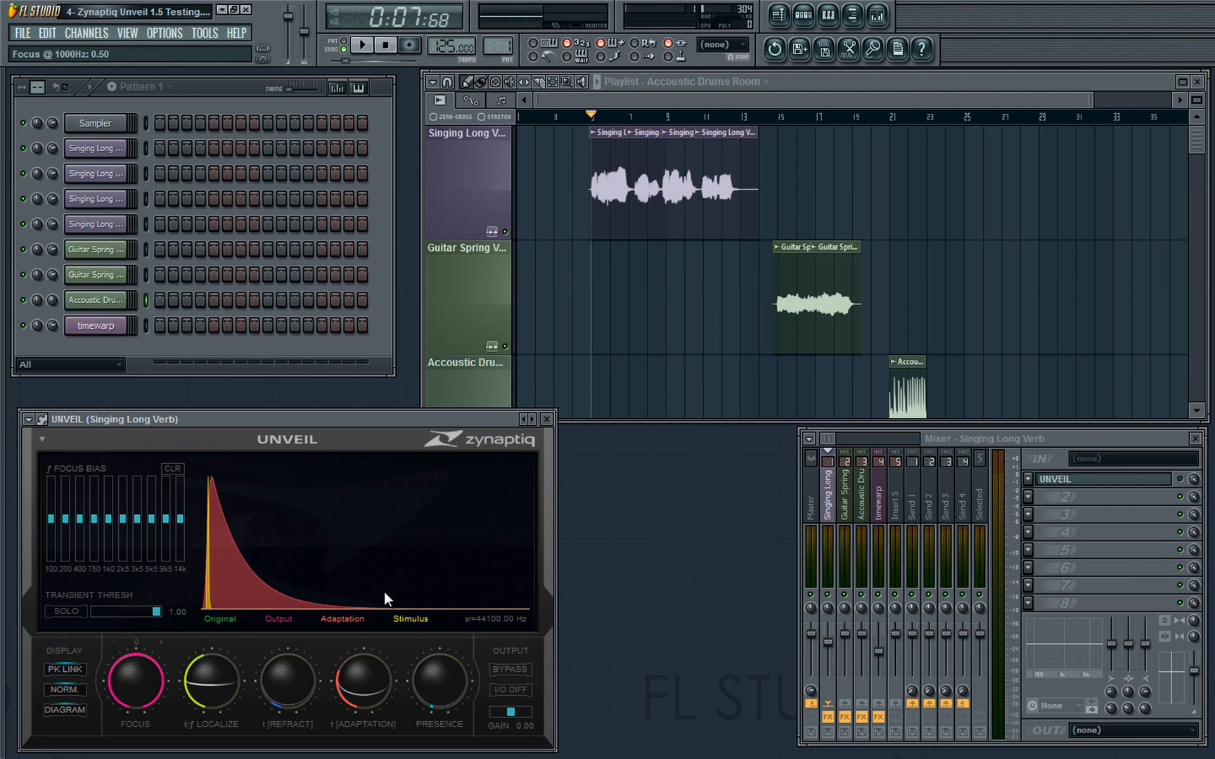
mouse_move(364, 488)
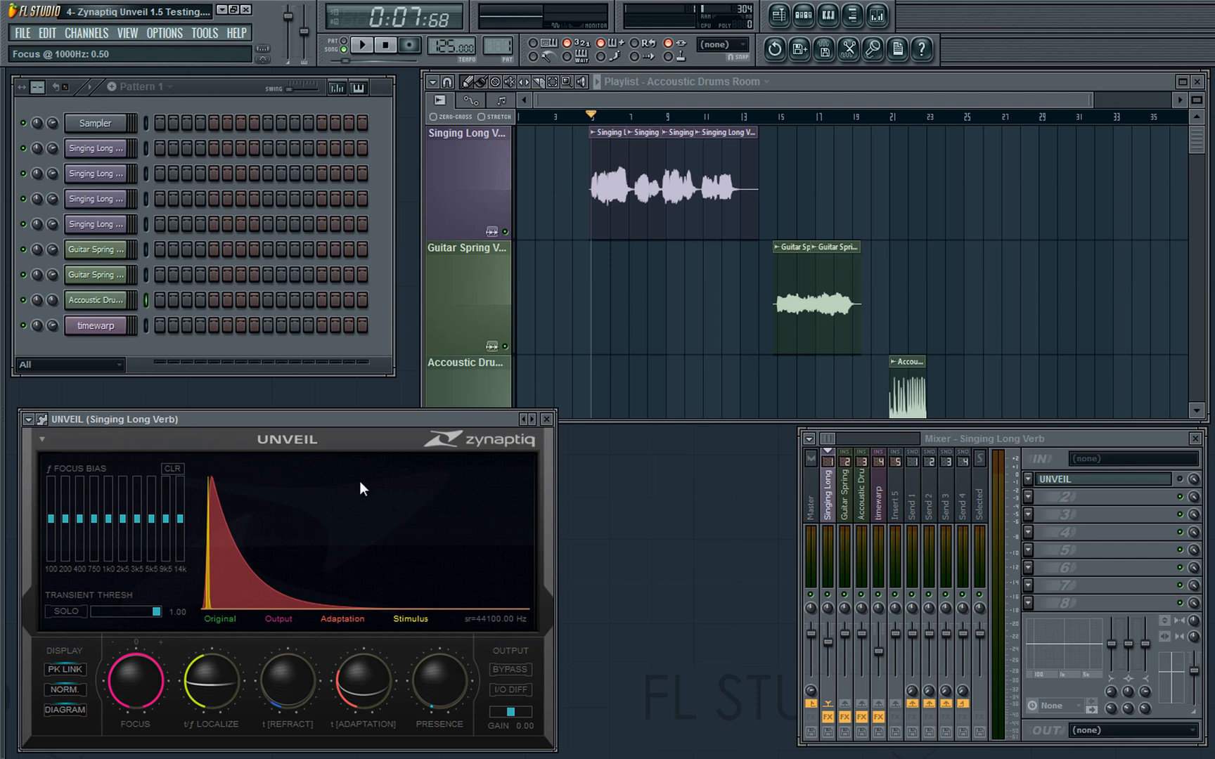
mouse_move(64, 709)
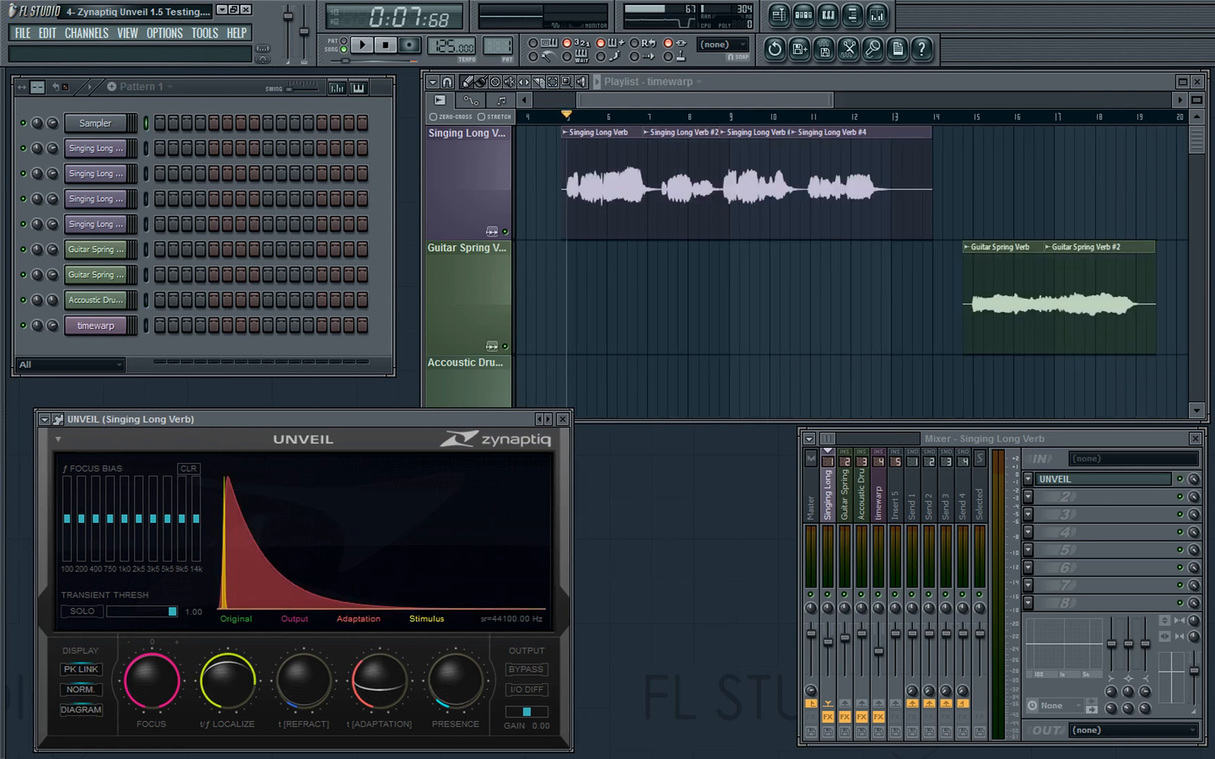
mouse_move(101, 643)
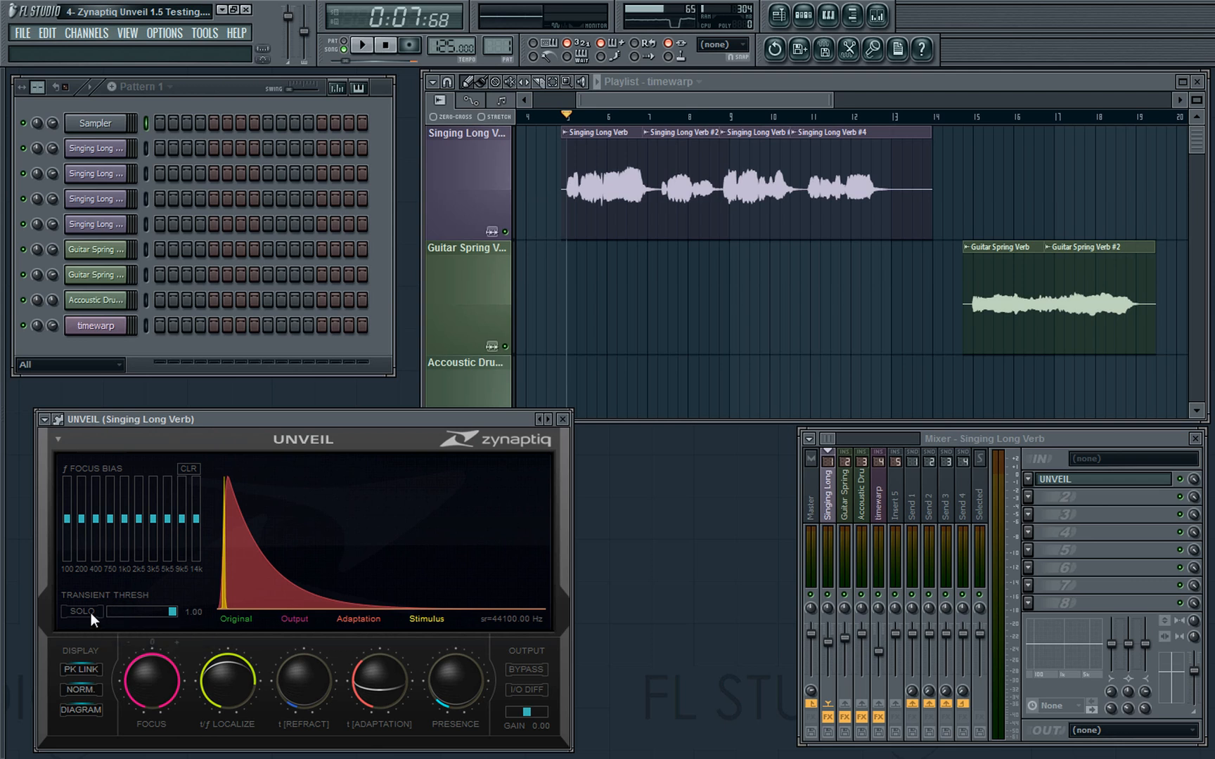
Solo Unveil's transients, lower the threshold to about 0.04, then unsolo
left_click(80, 612)
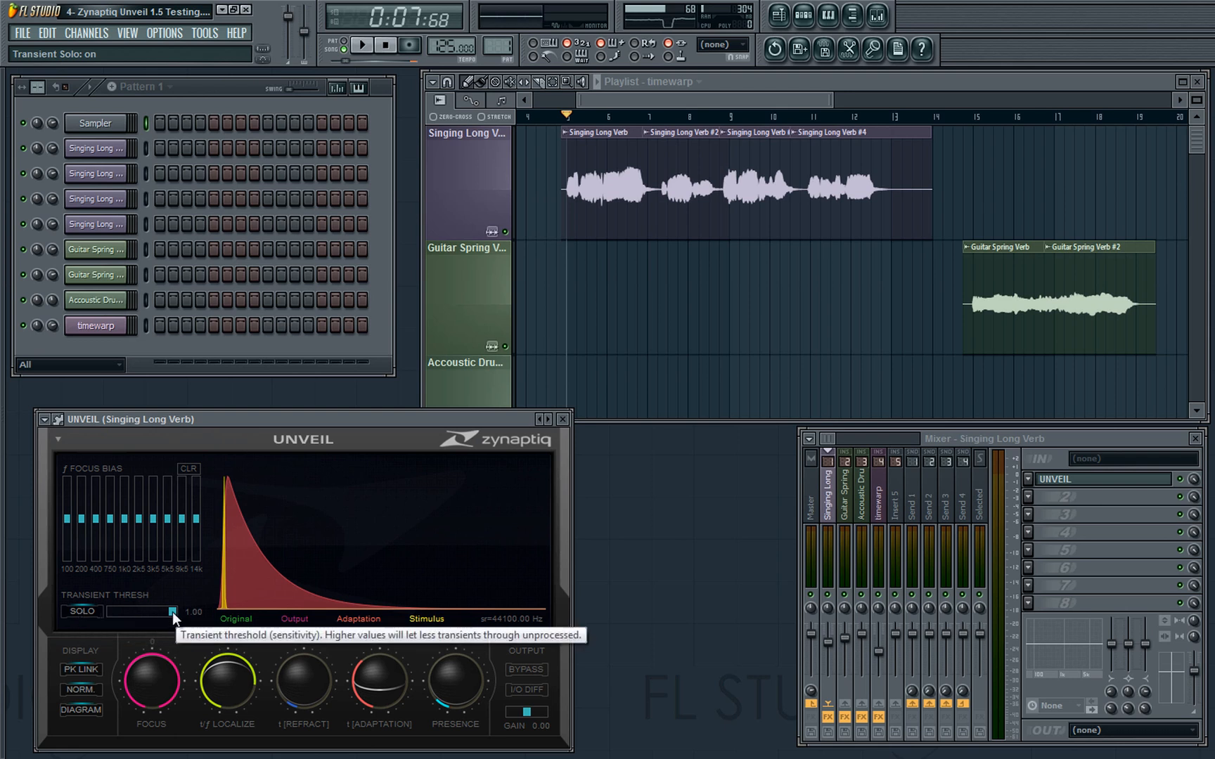
left_click_drag(171, 611, 116, 611)
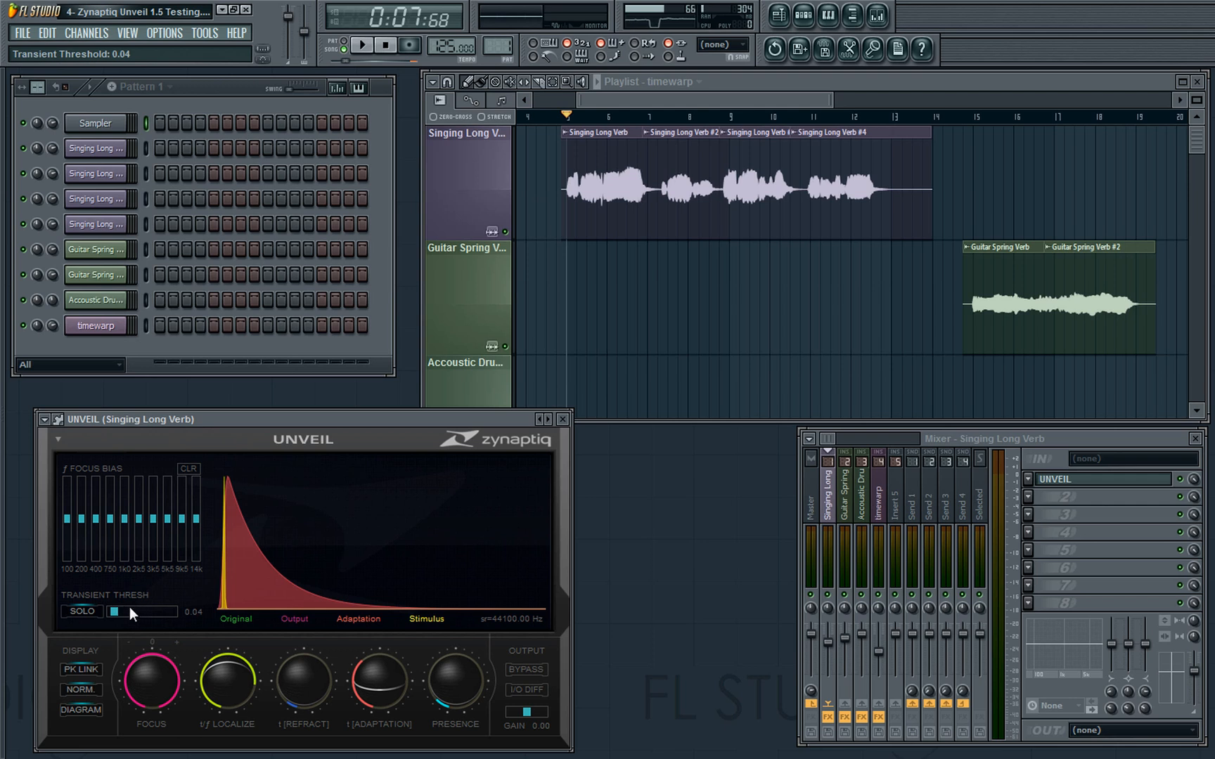
left_click(80, 612)
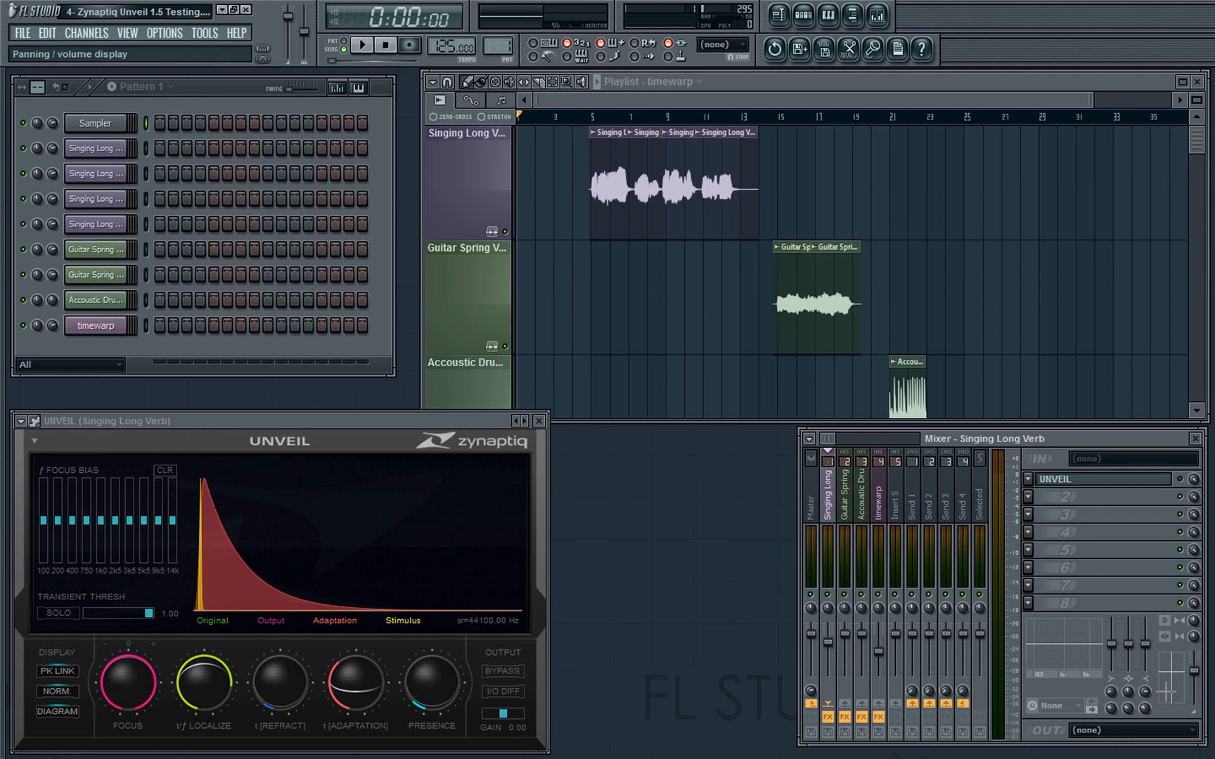
Start playback and jump to the start of the vocal clips
left_click(585, 117)
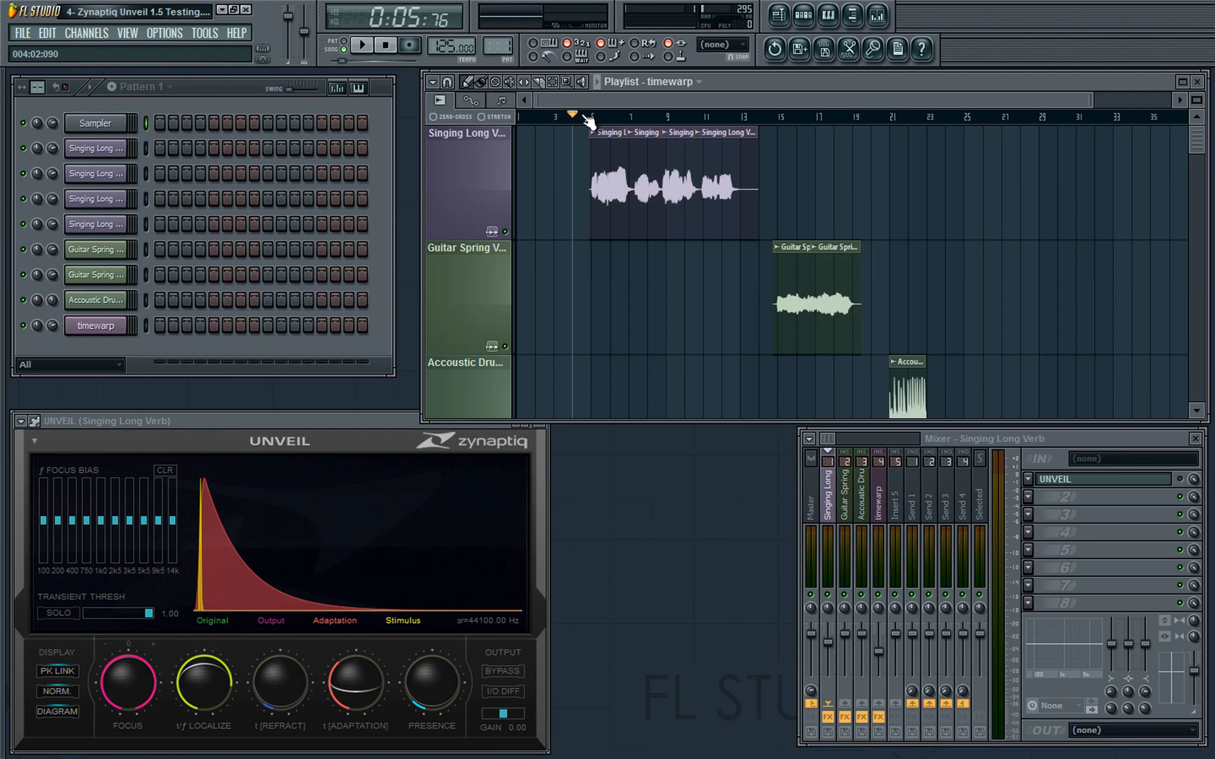
left_click(360, 43)
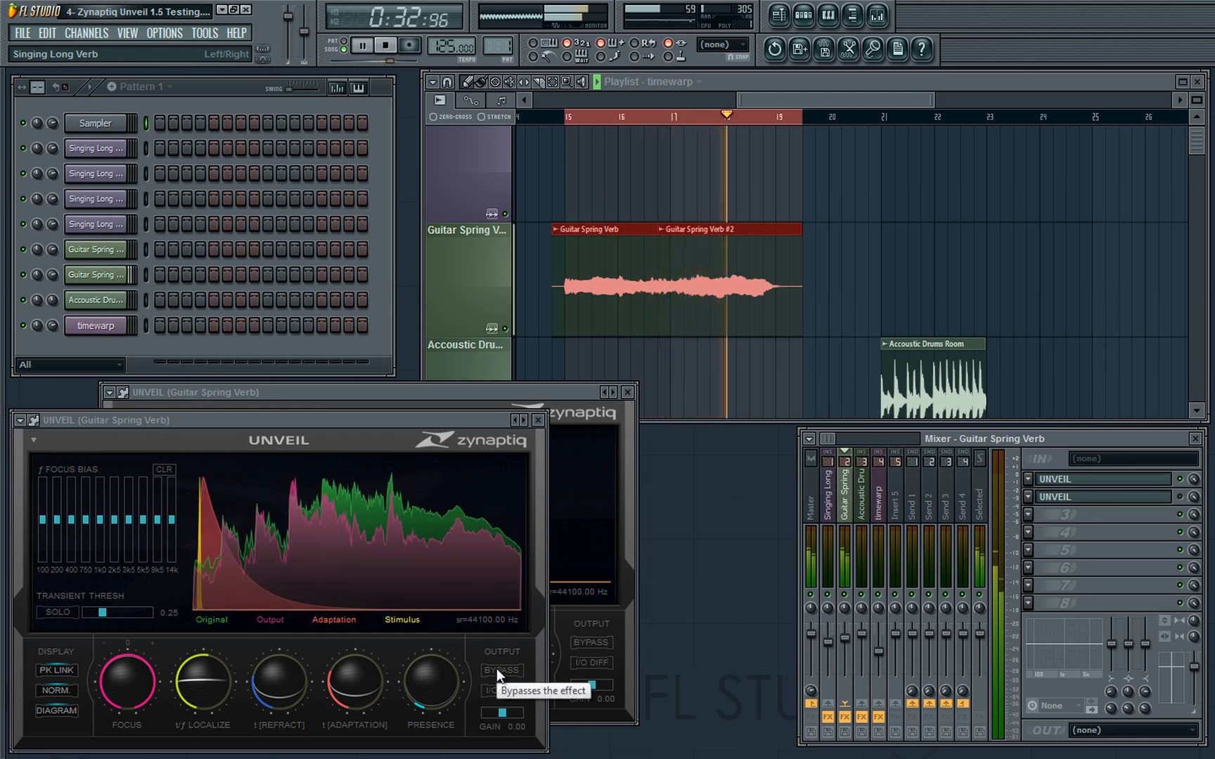
Bypass Unveil on the guitar to compare, then select the Accoustic Drums Room track
left_click(362, 44)
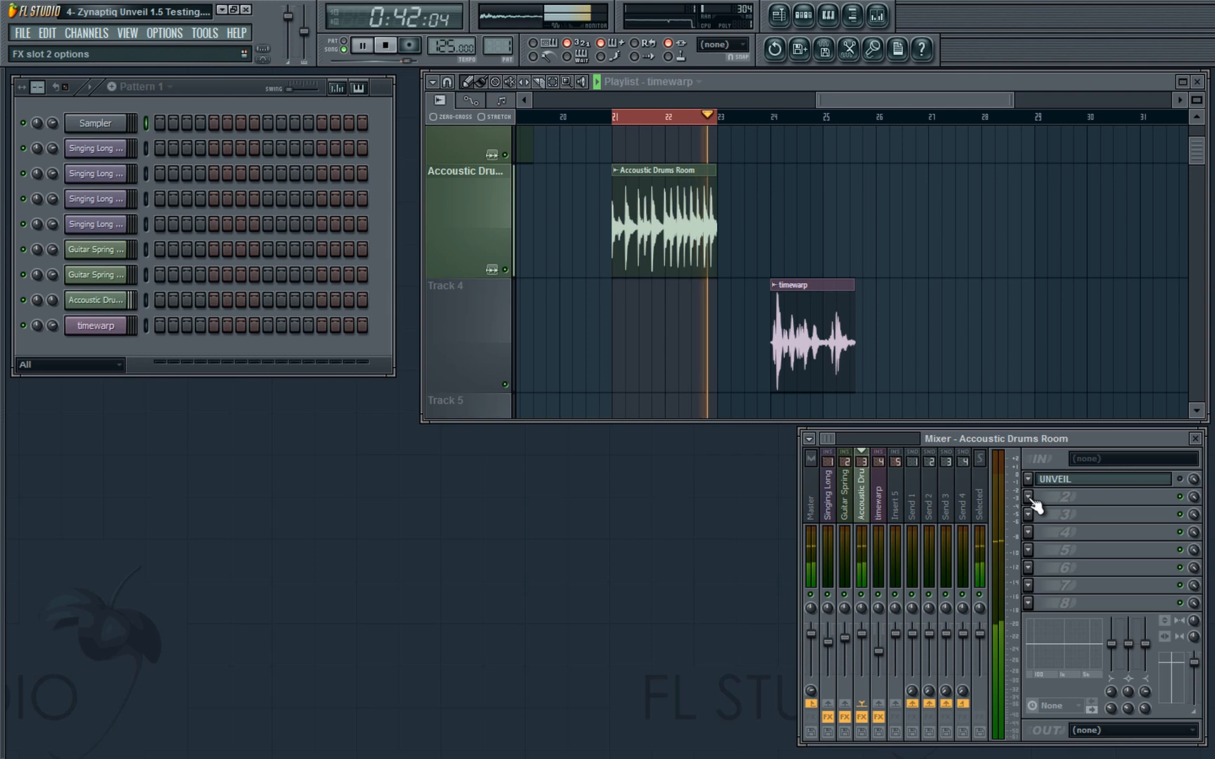
left_click(1027, 496)
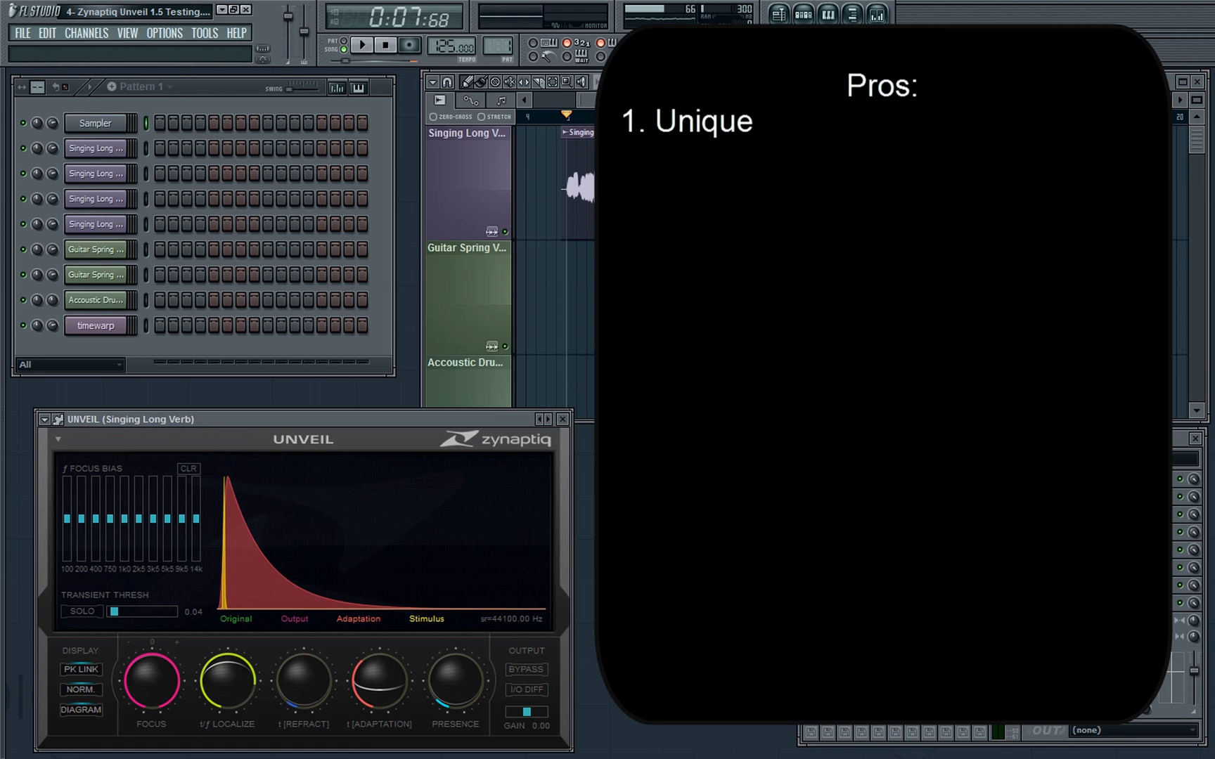
type("and does its job perfectly!")
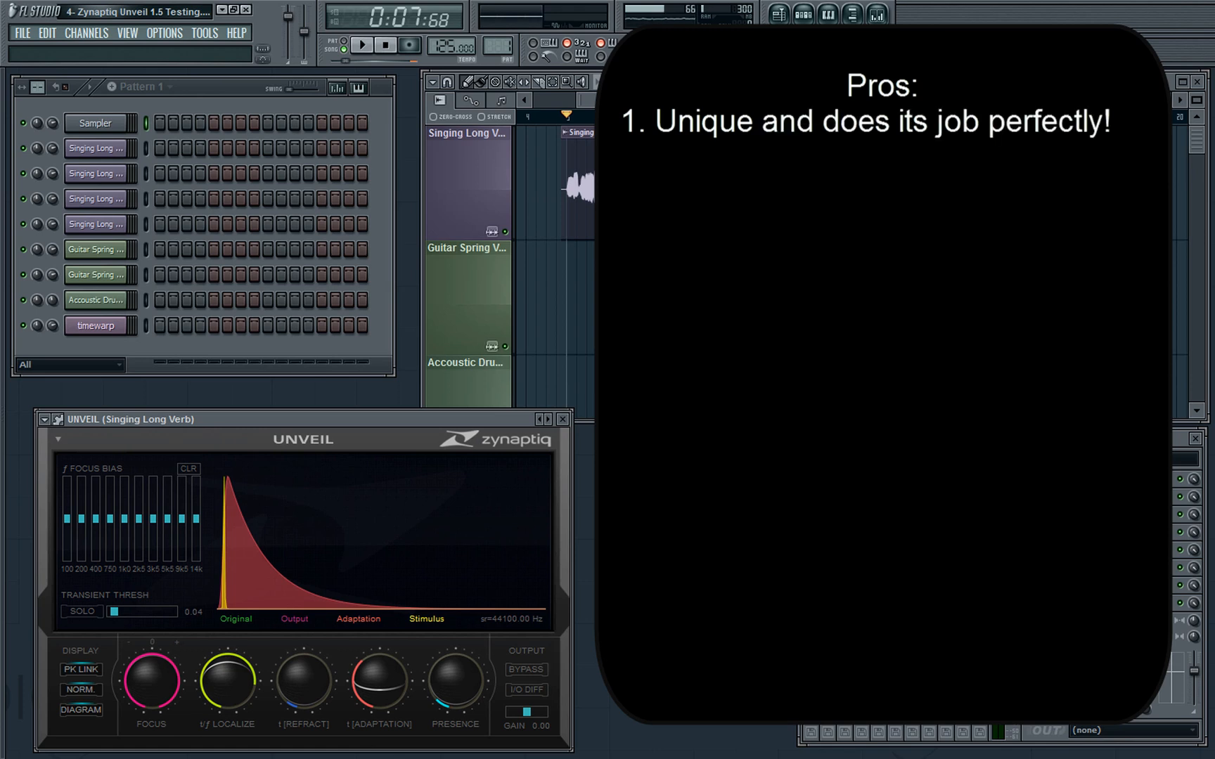
mouse_move(220, 571)
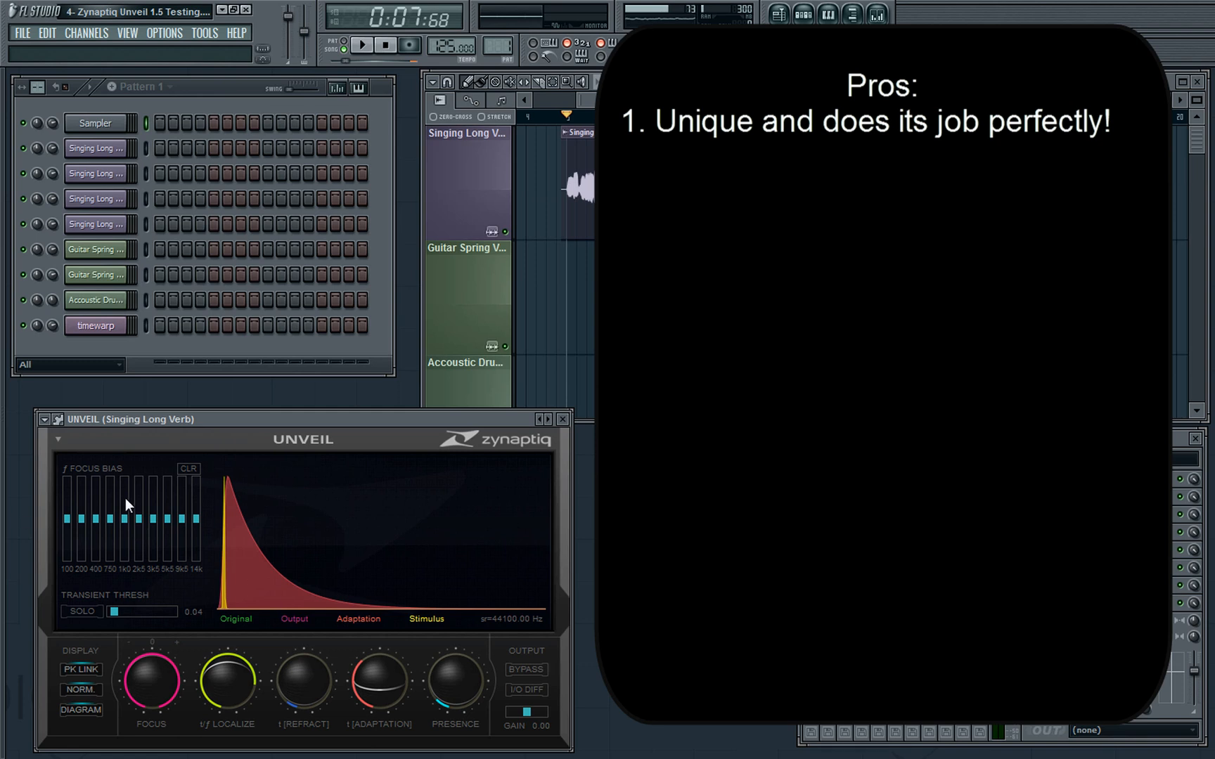
mouse_move(160, 700)
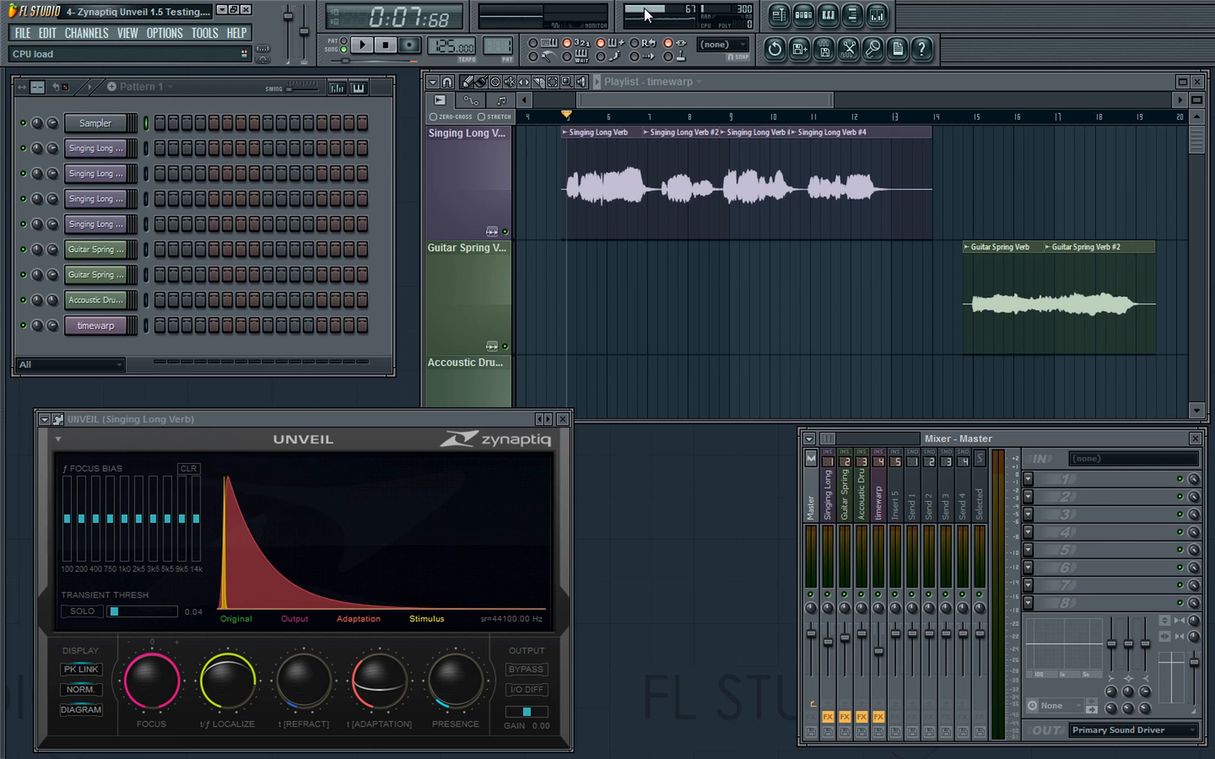
Select the Guitar Spring Verb mixer track and start playback from the beginning
left_click(843, 481)
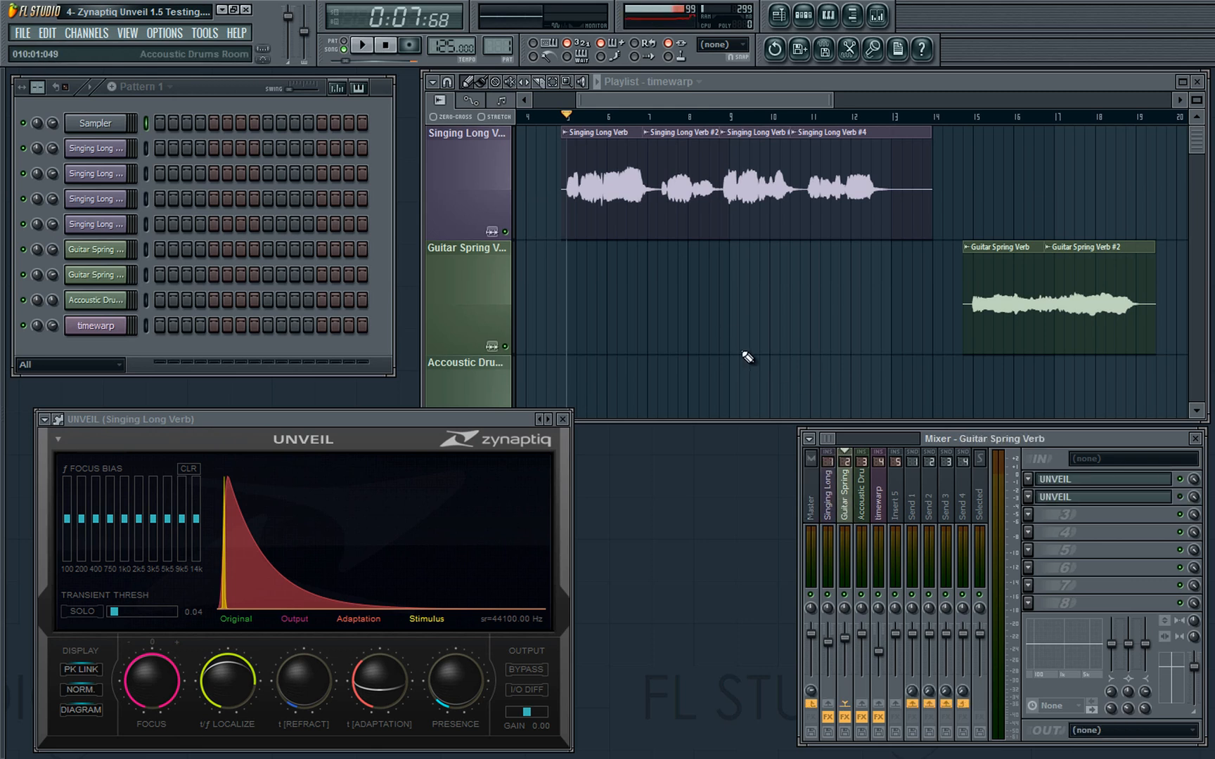
left_click(360, 44)
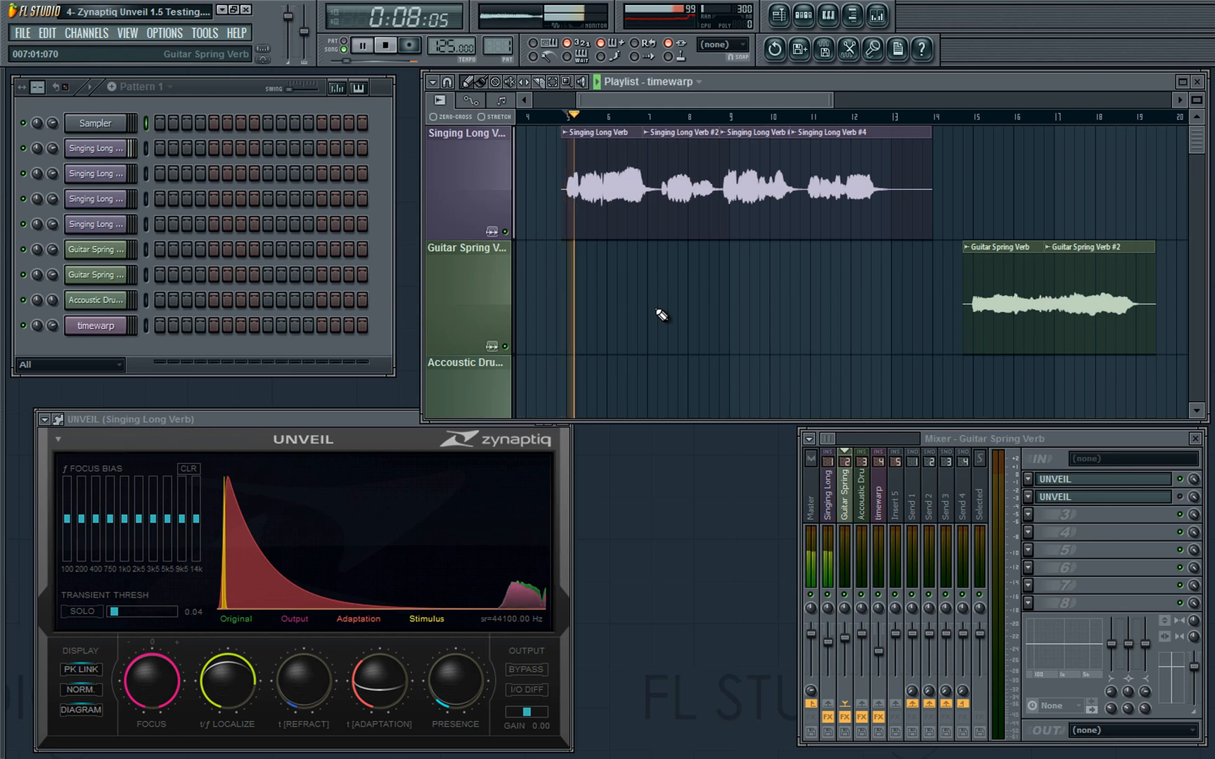